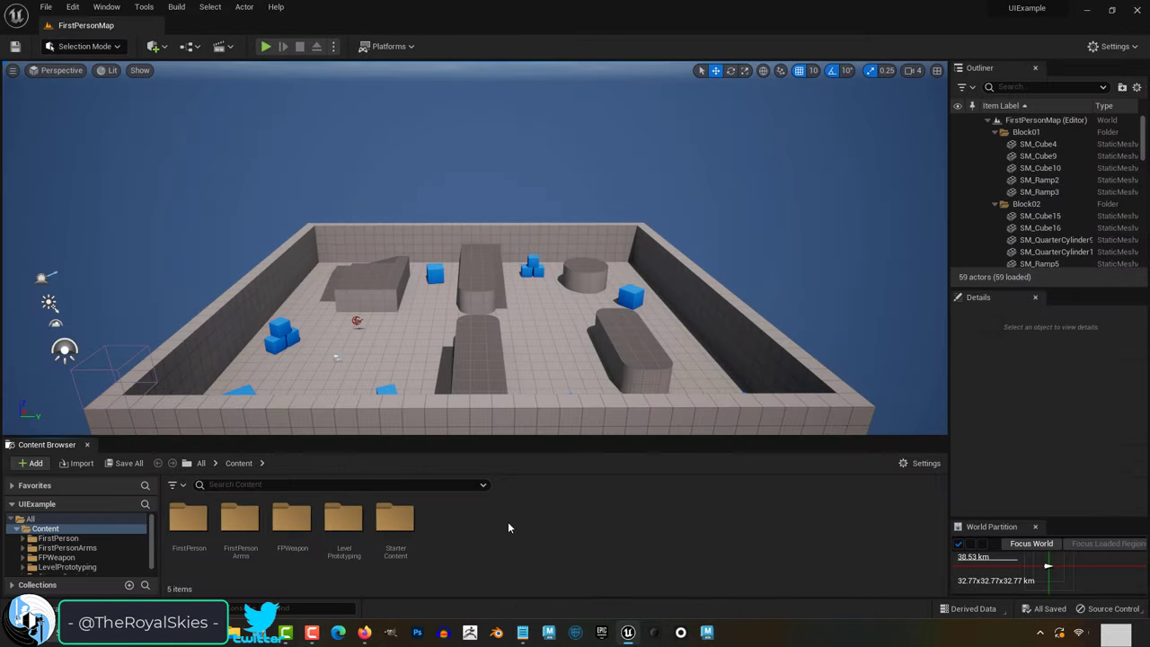
- Create a new Widget Blueprint named UIdemo in the Content folder
{"action": "left_click", "coordinate": [35, 463]}
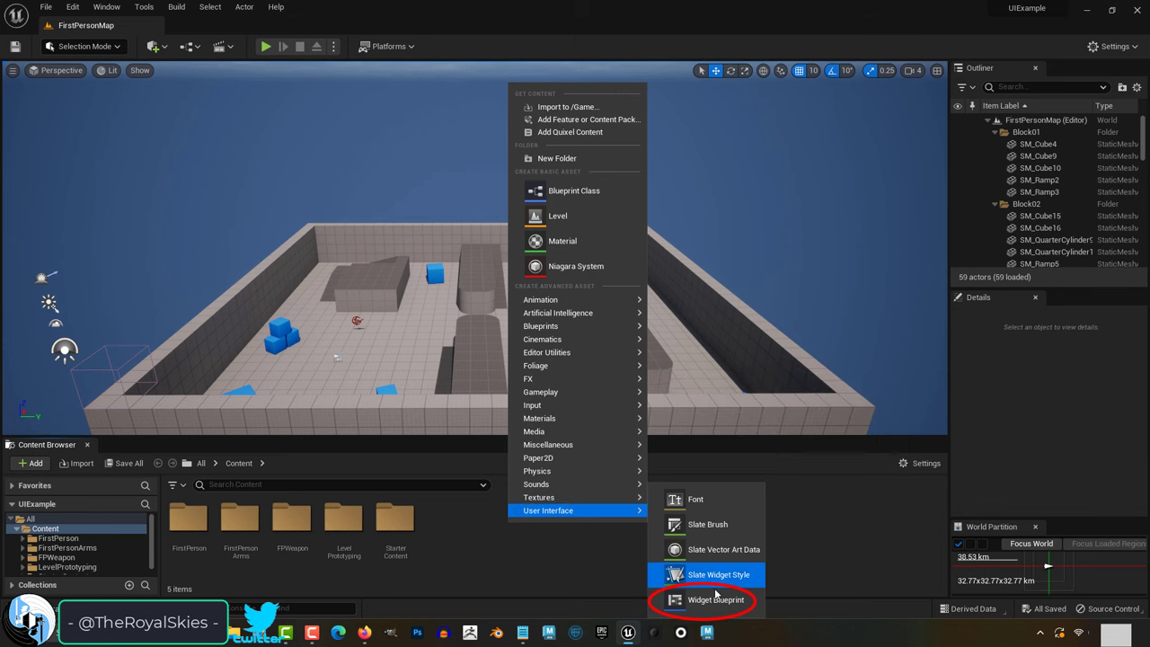
{"action": "left_click", "coordinate": [715, 599]}
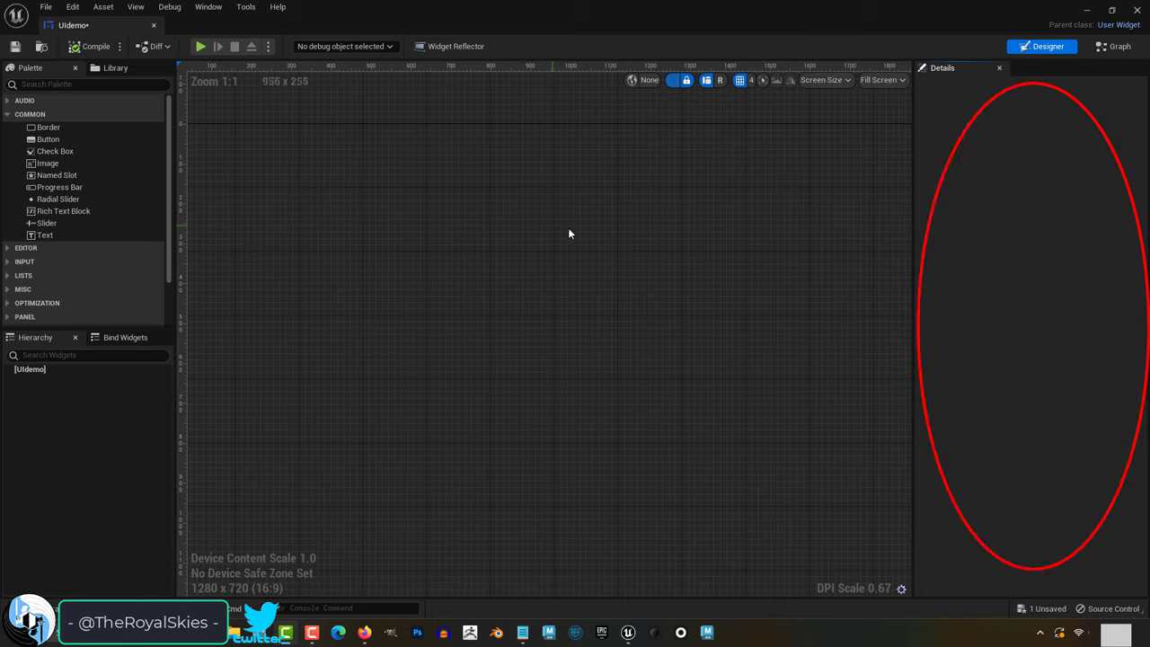
- Browse the Palette's common widgets, then switch to Graph and back to Designer
{"action": "left_click", "coordinate": [47, 163]}
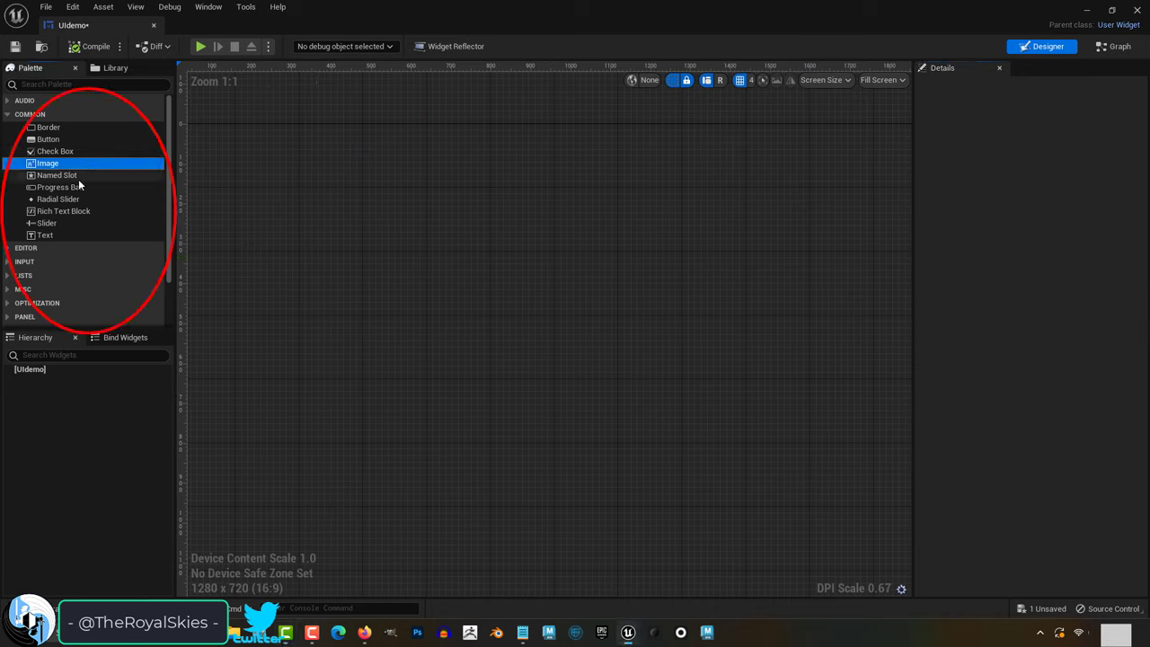
{"action": "left_click", "coordinate": [58, 176]}
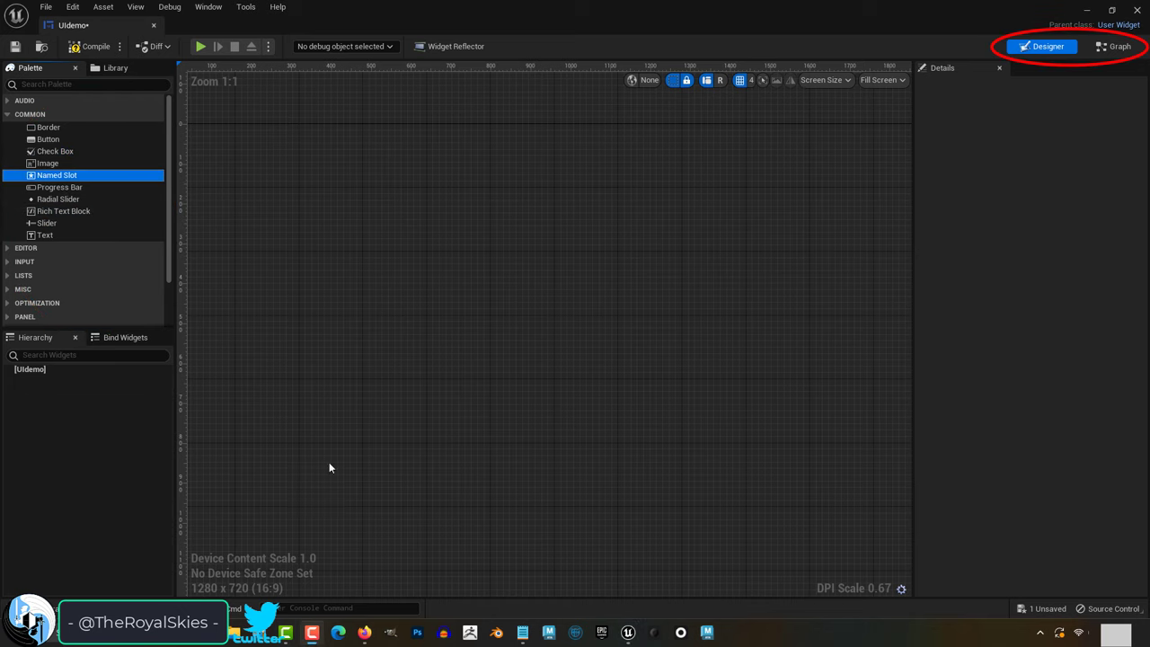
{"action": "mouse_move", "coordinate": [1048, 46]}
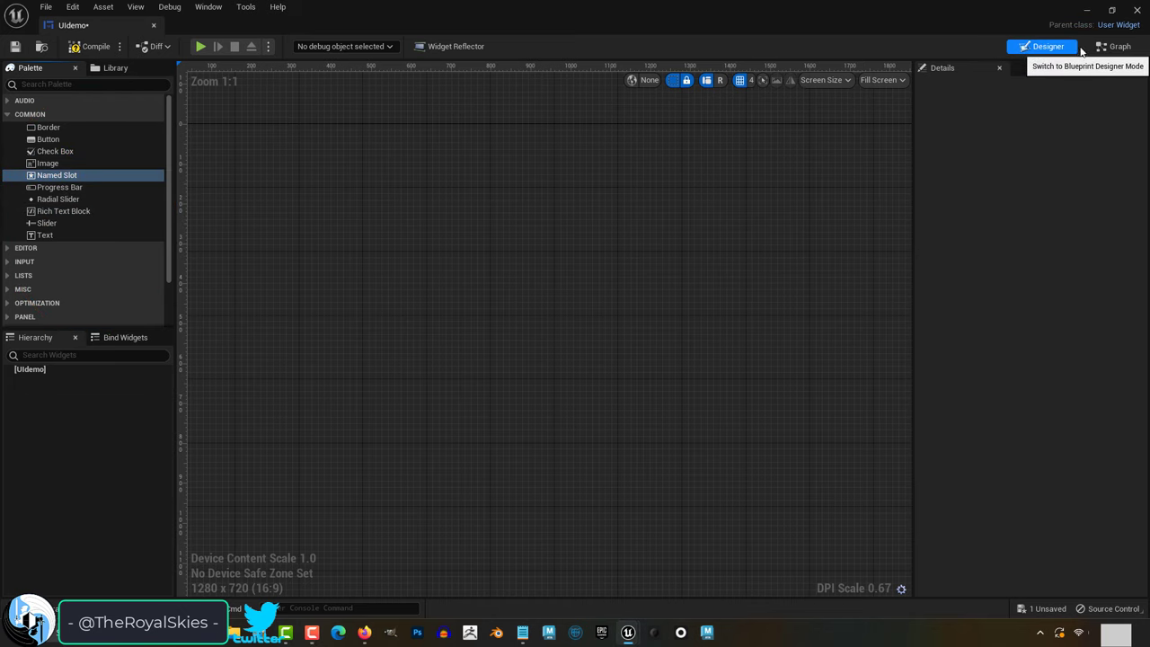
{"action": "left_click", "coordinate": [1118, 46]}
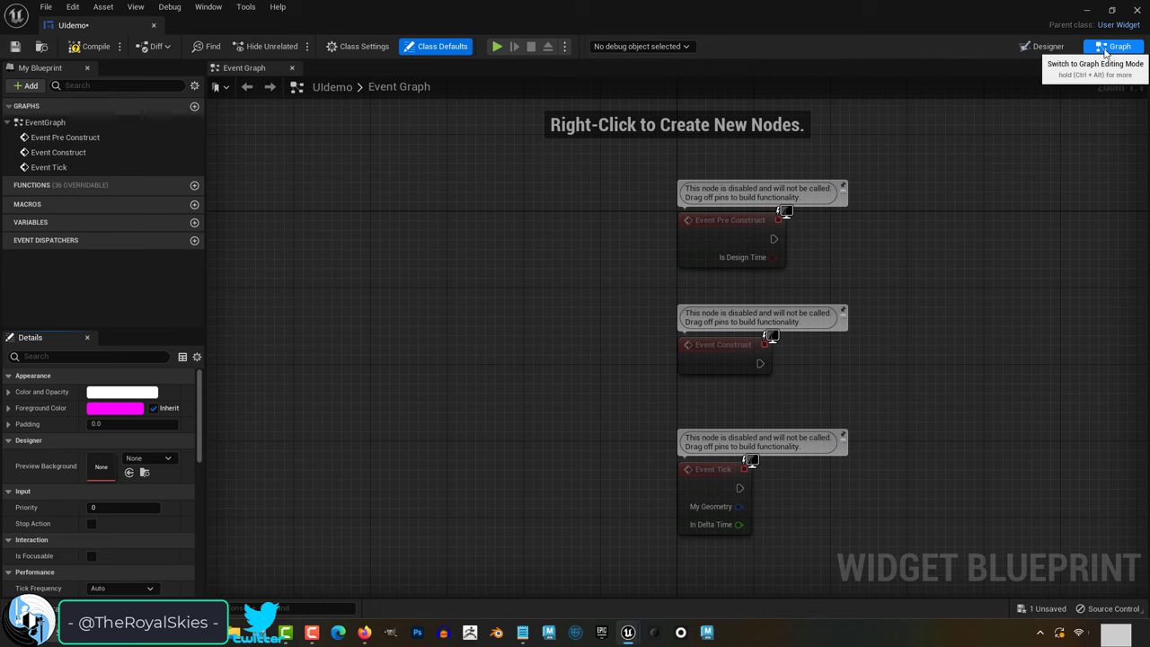
{"action": "left_click", "coordinate": [1041, 46]}
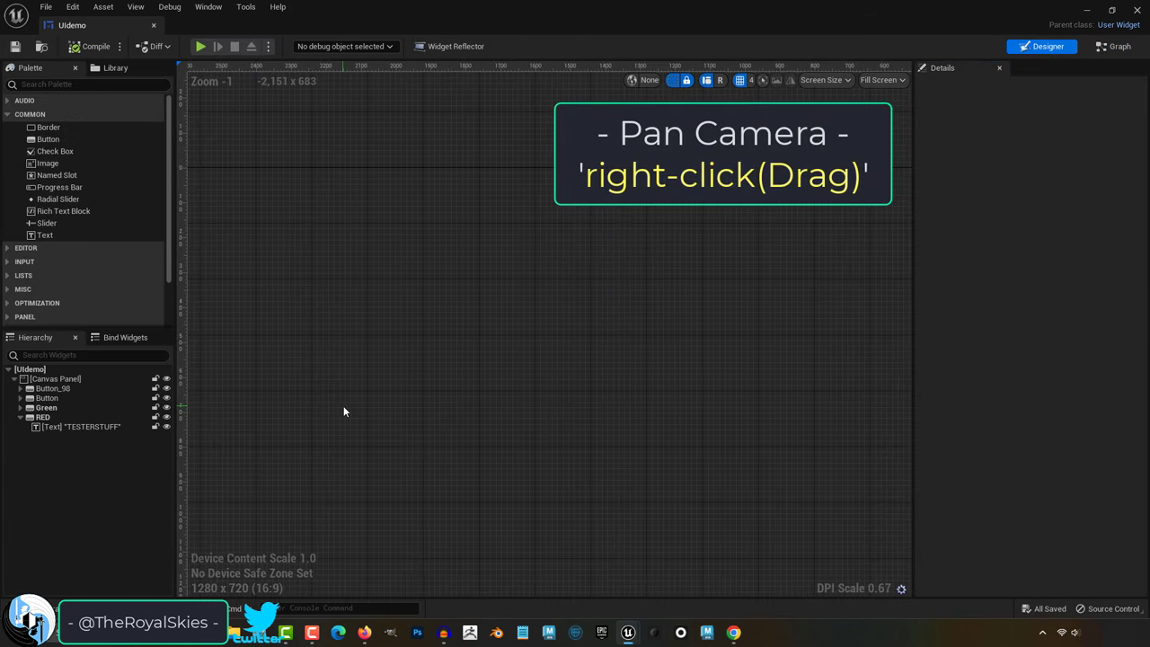
{"action": "scroll", "scroll_direction": "down", "scroll_amount": 3}
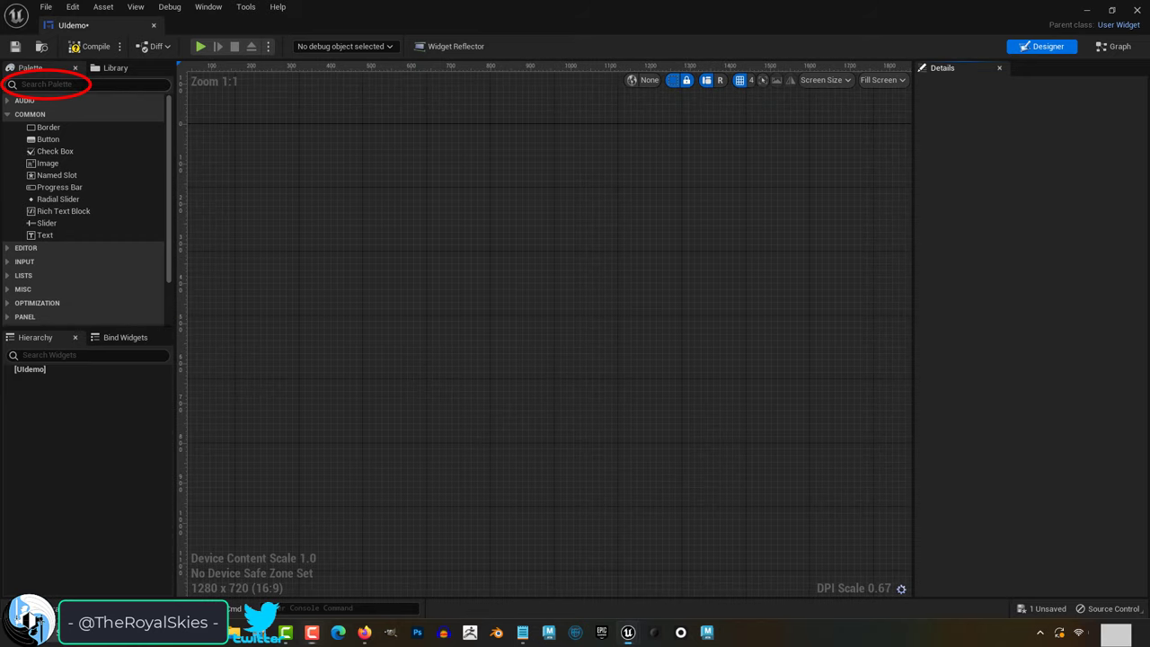
- Search the Palette for 'canvas', drop the widget onto the canvas, and reposition the slider
{"action": "type", "text": "canvas"}
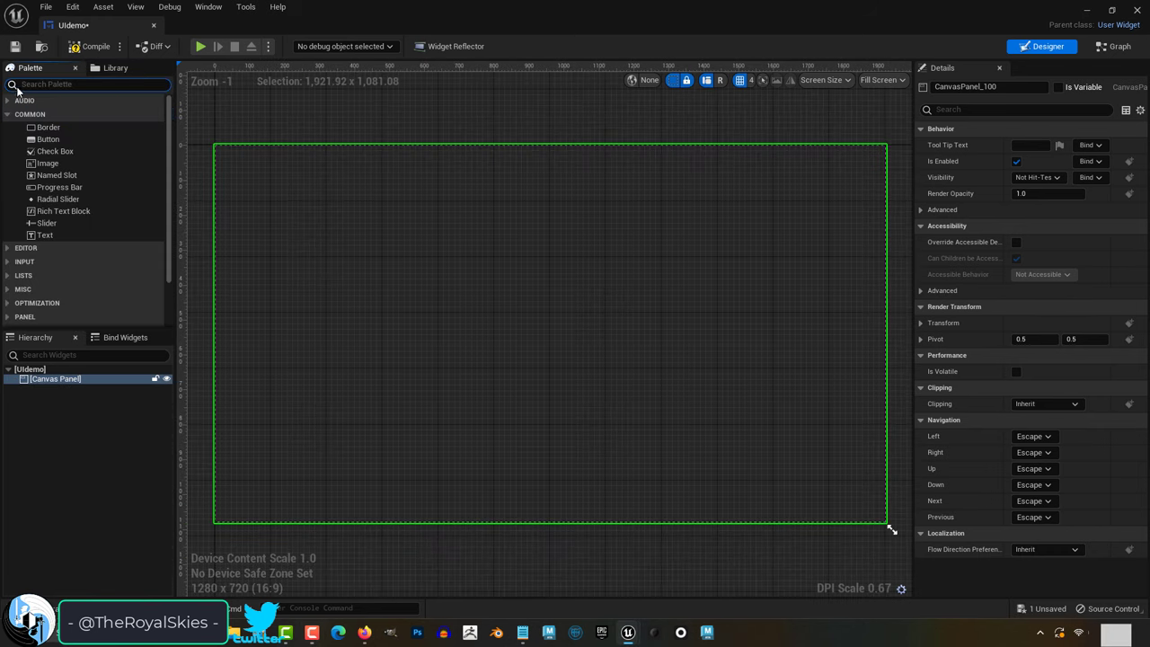
{"action": "left_click_drag", "start_coordinate": [47, 139], "coordinate": [326, 216]}
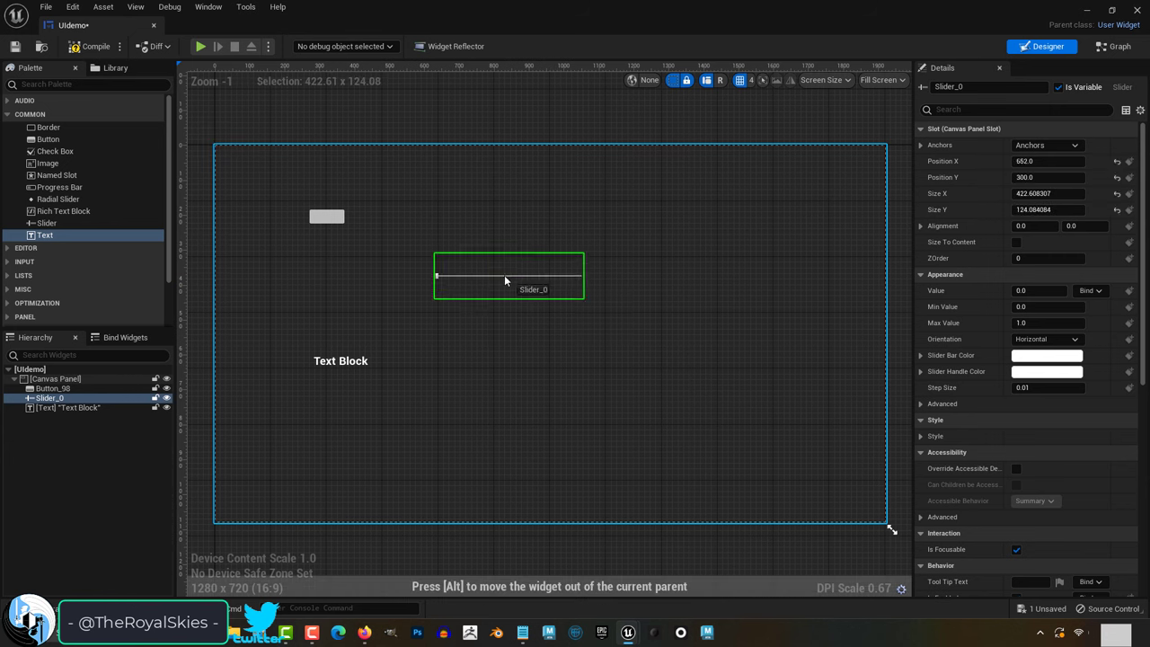
{"action": "left_click_drag", "start_coordinate": [507, 274], "coordinate": [808, 273]}
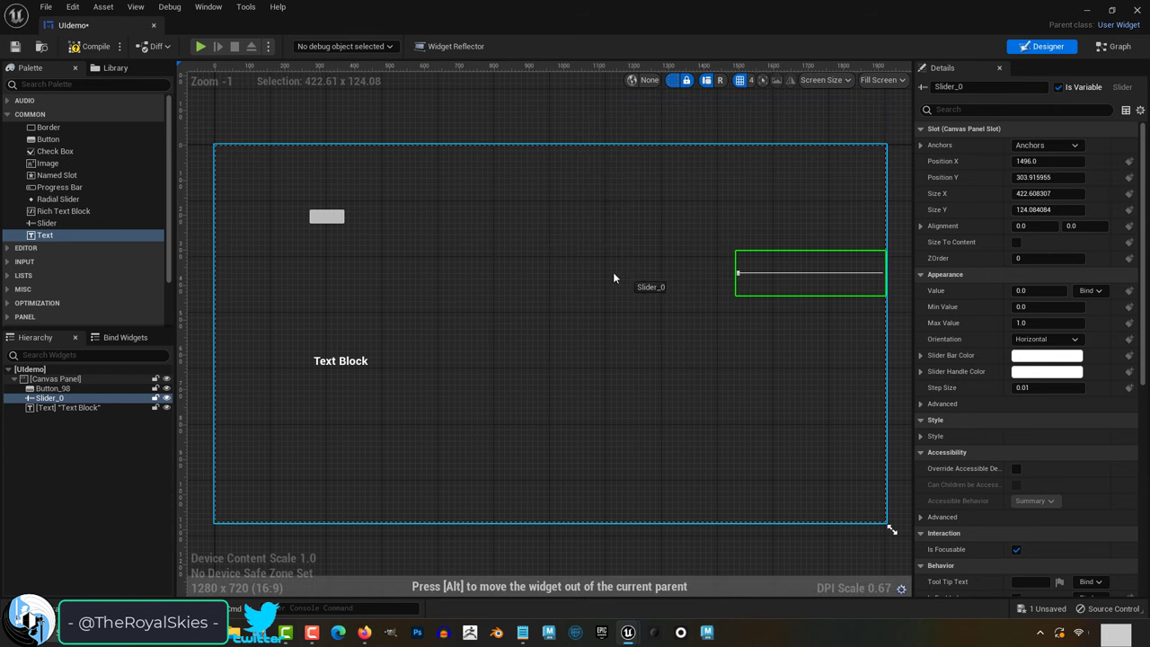
{"action": "left_click_drag", "start_coordinate": [808, 272], "coordinate": [552, 245]}
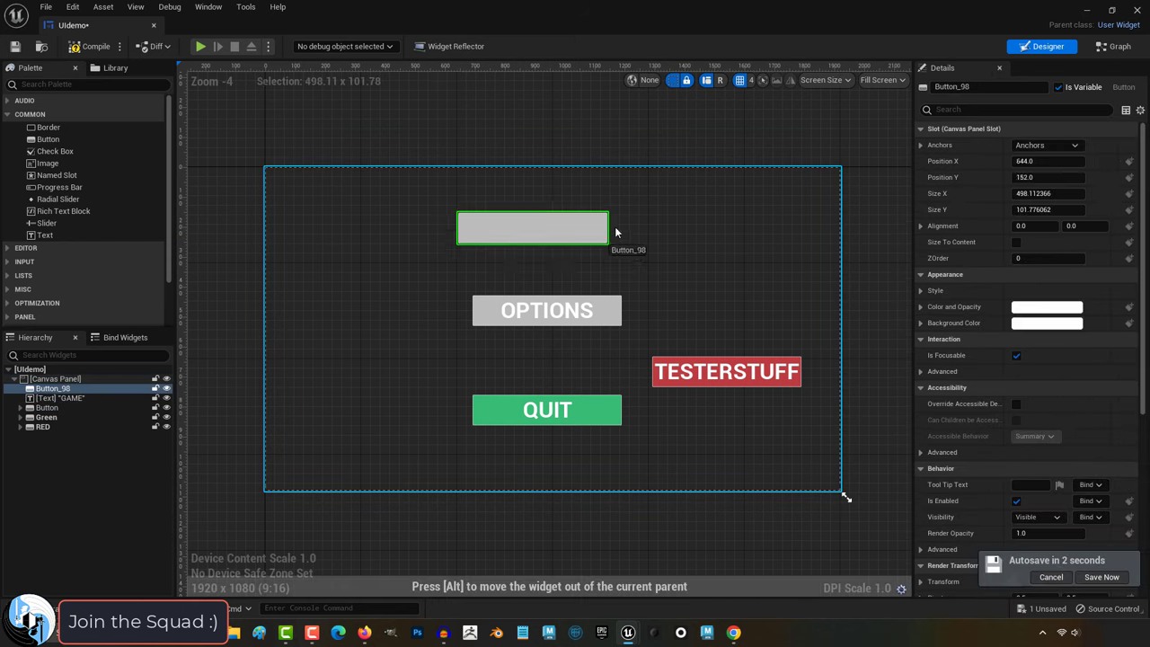
- Nest the GAME text inside the top button and confirm it moves with the button
{"action": "left_click_drag", "start_coordinate": [532, 227], "coordinate": [549, 221]}
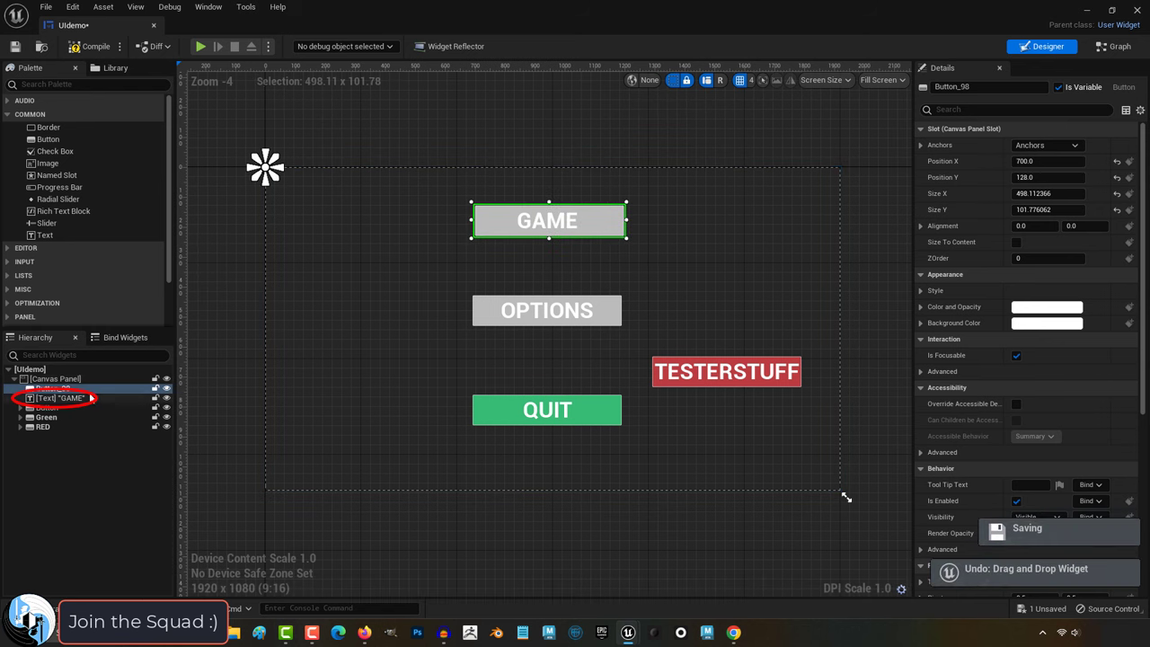
{"action": "left_click", "coordinate": [60, 398]}
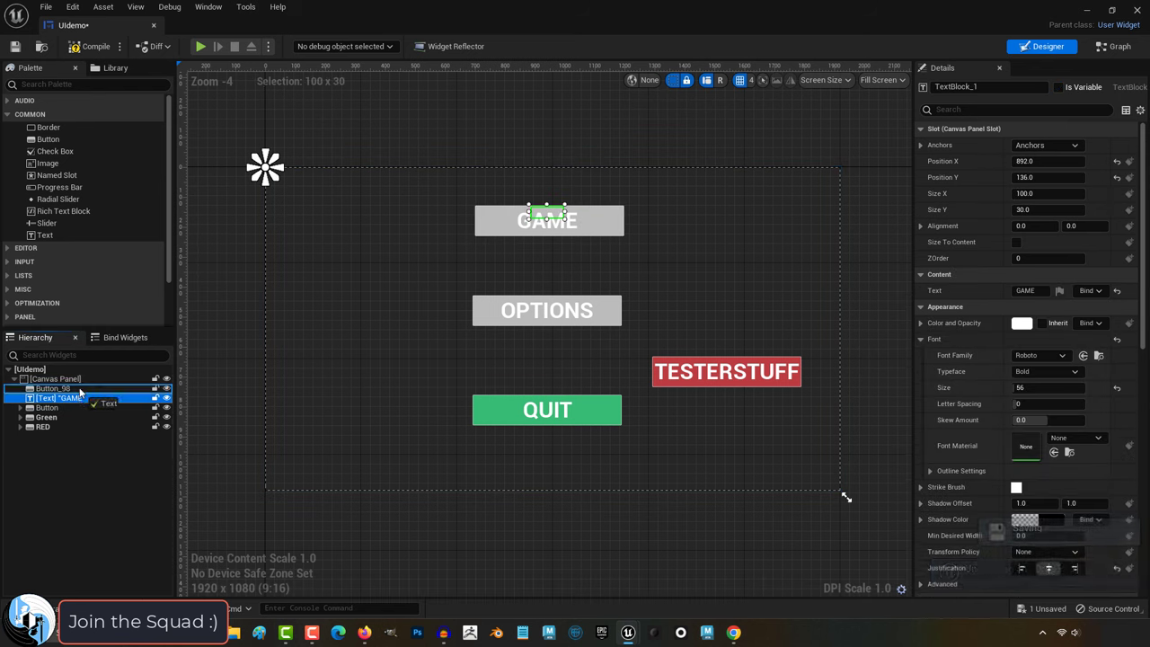
{"action": "left_click", "coordinate": [53, 388]}
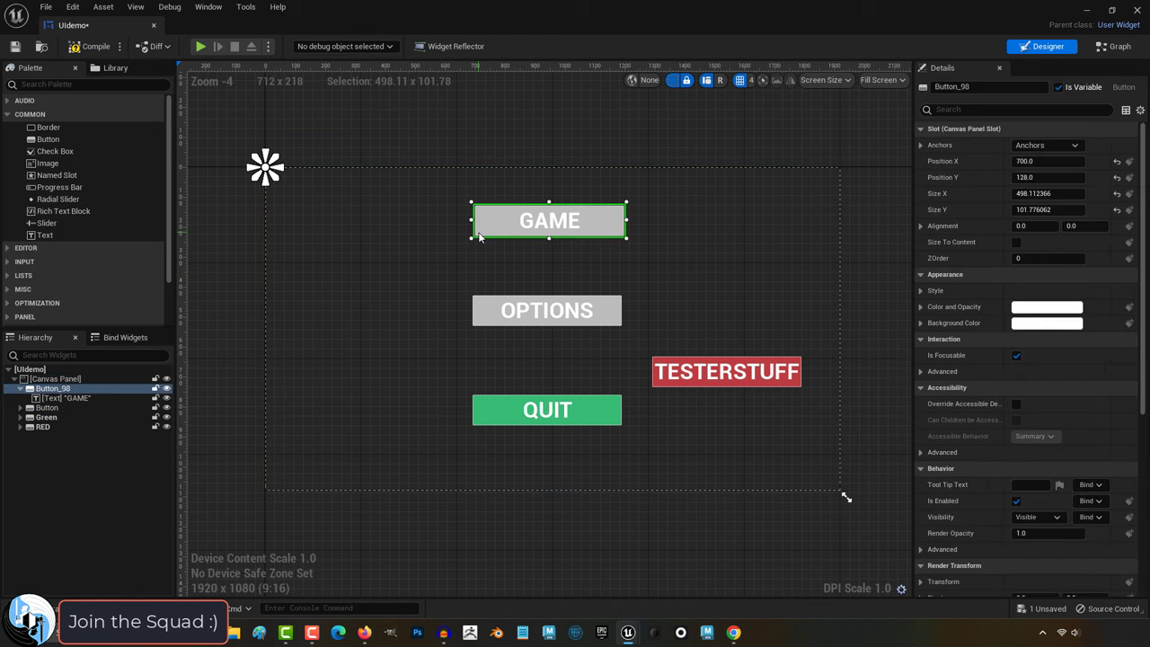
{"action": "left_click_drag", "start_coordinate": [549, 220], "coordinate": [537, 211]}
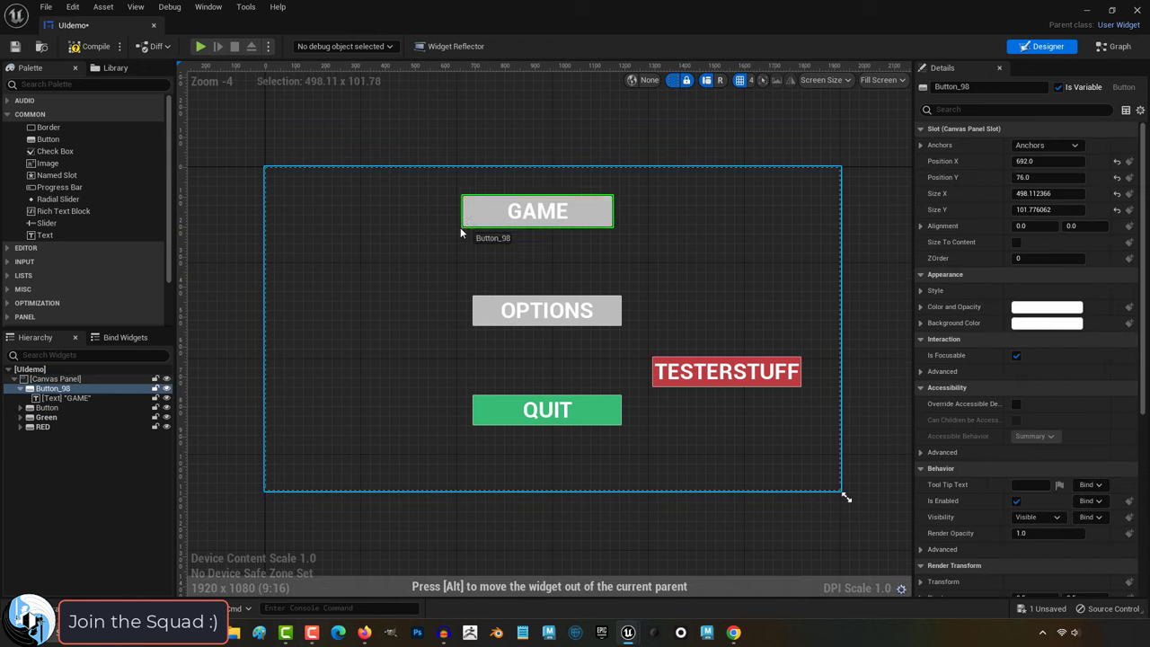
{"action": "left_click_drag", "start_coordinate": [537, 210], "coordinate": [548, 220]}
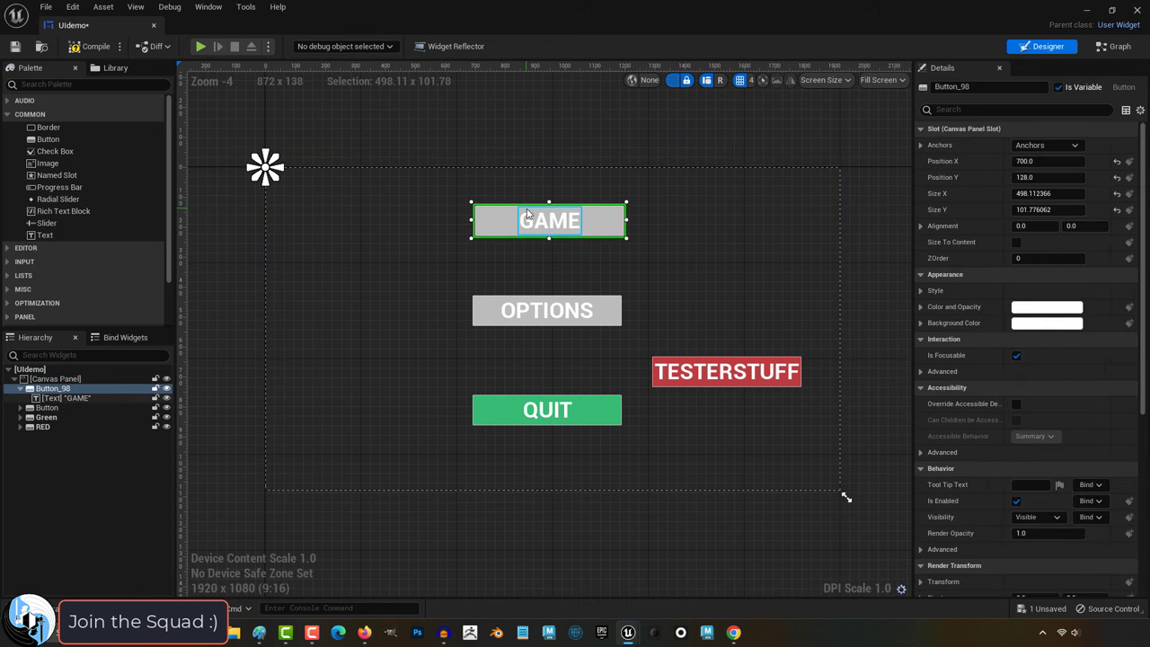
{"action": "left_click", "coordinate": [68, 398]}
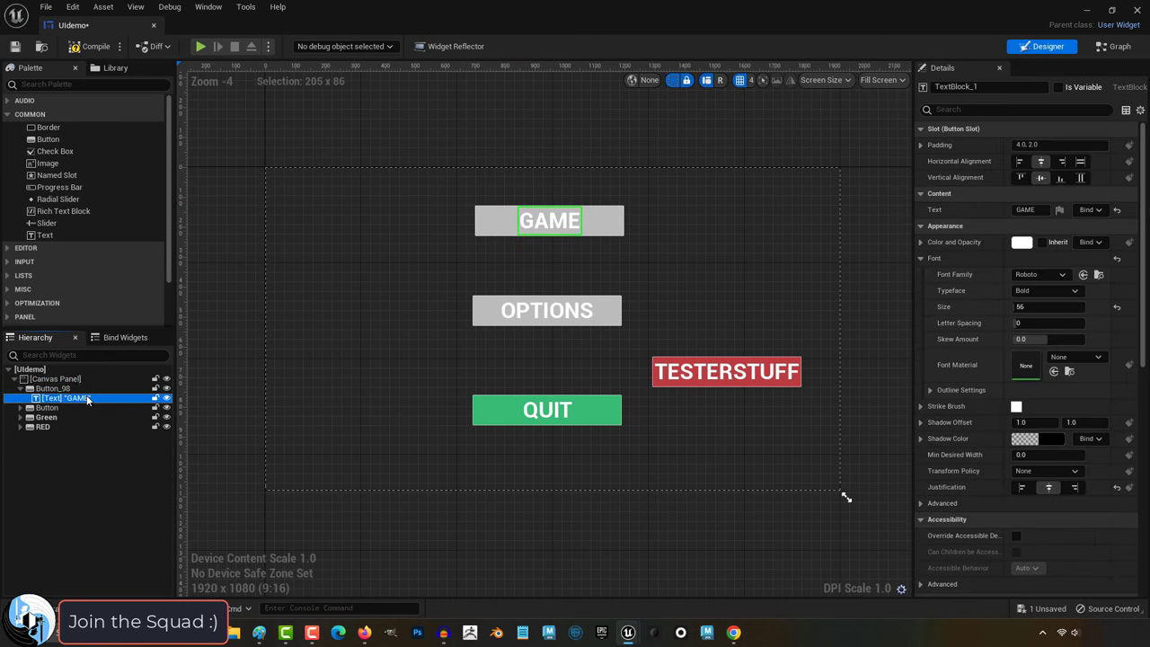
- Rename the GAME text widget to tGame and its button to bGame
{"action": "left_click", "coordinate": [51, 388]}
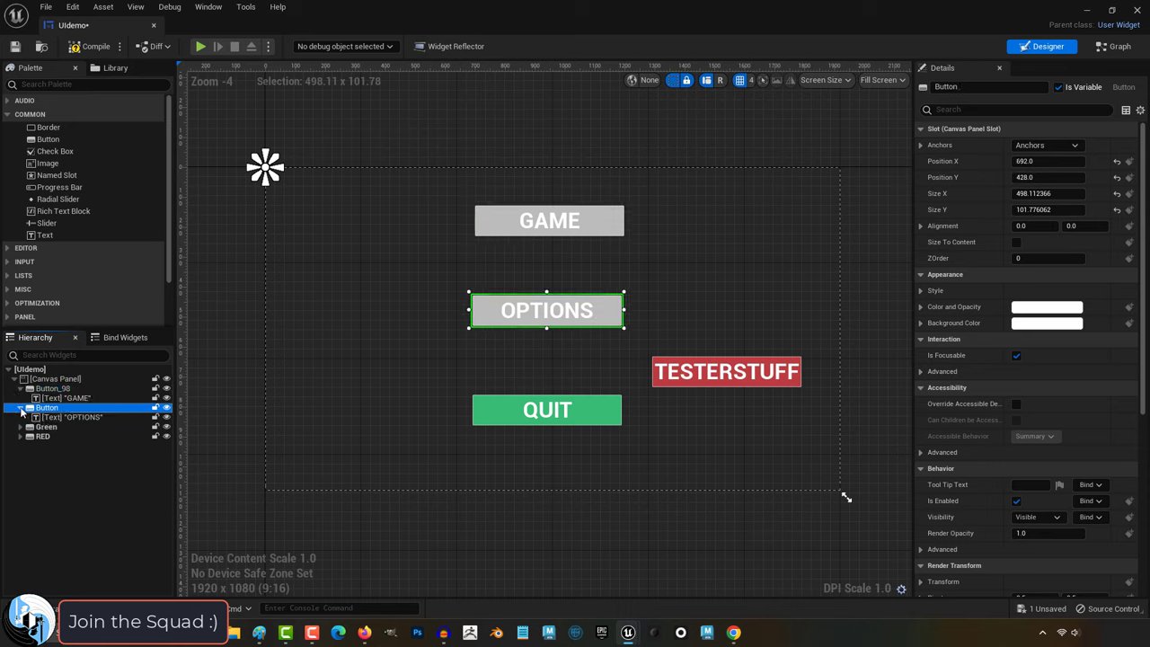
{"action": "left_click", "coordinate": [20, 407]}
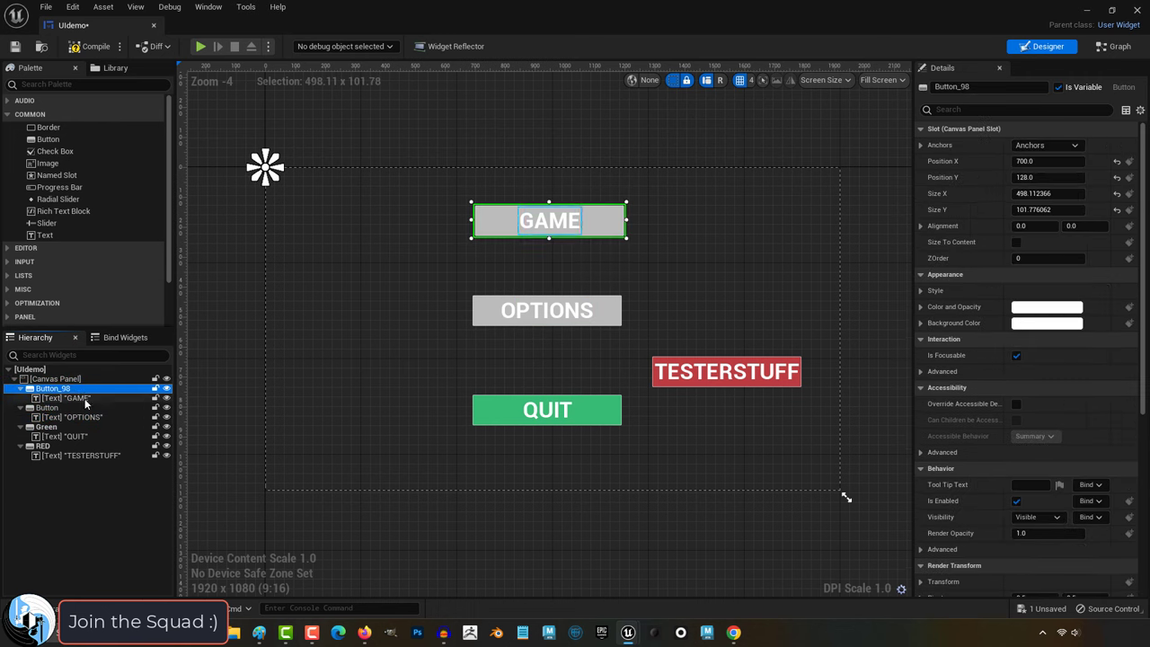
{"action": "left_click", "coordinate": [58, 398]}
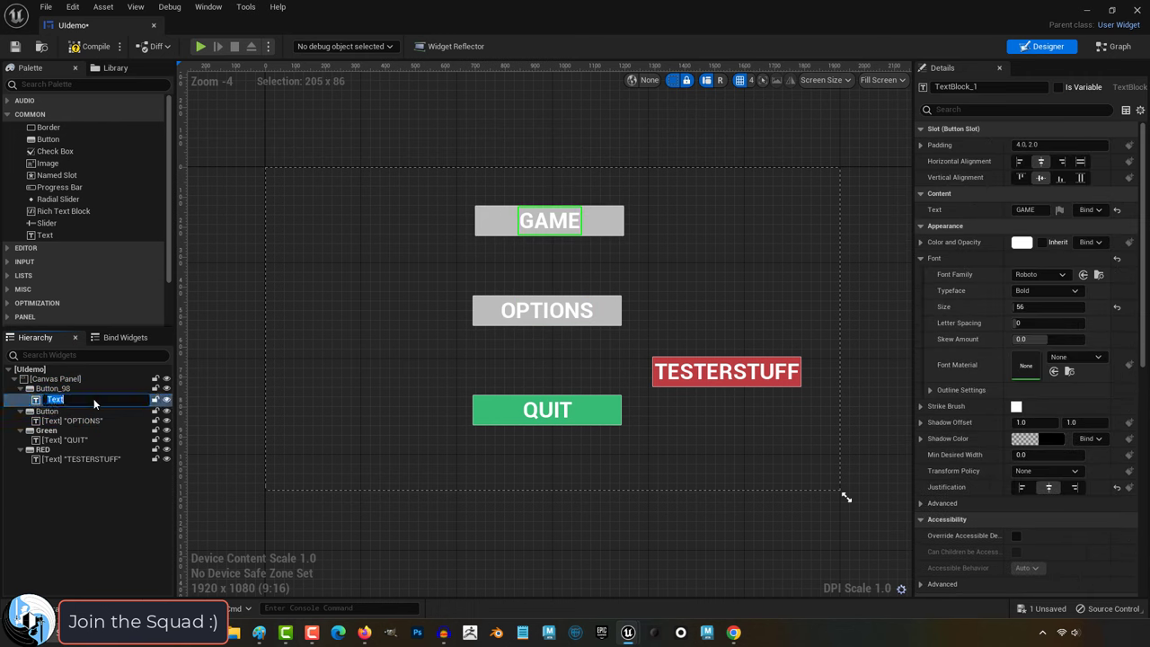
{"action": "type", "text": "Gam"}
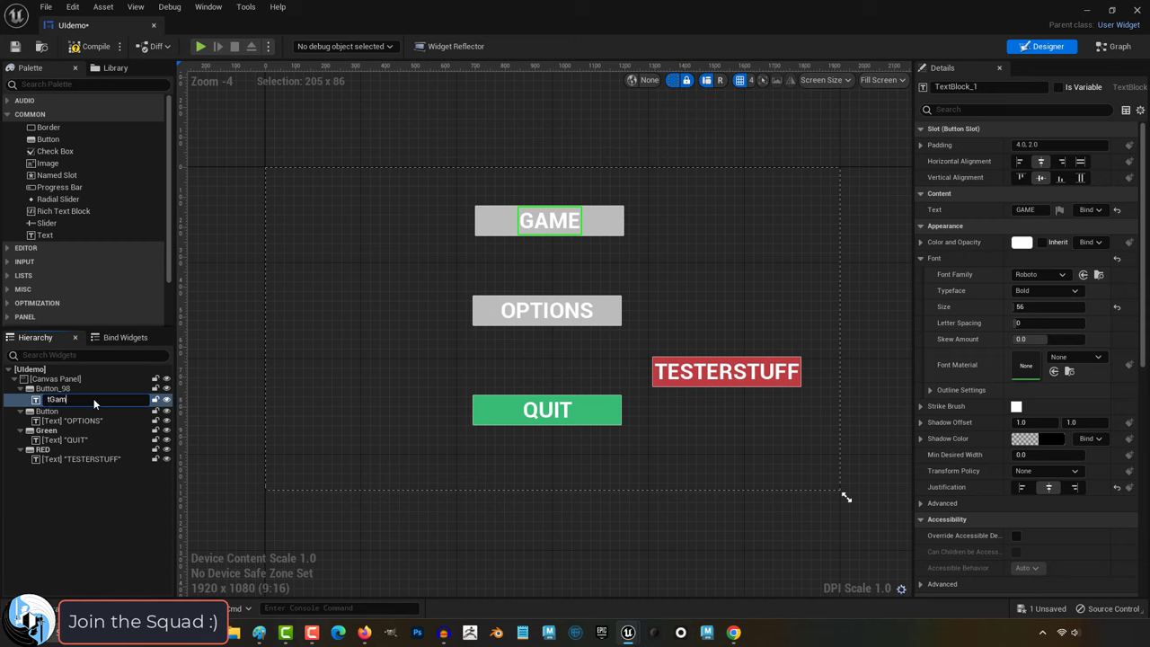
{"action": "left_click", "coordinate": [58, 390]}
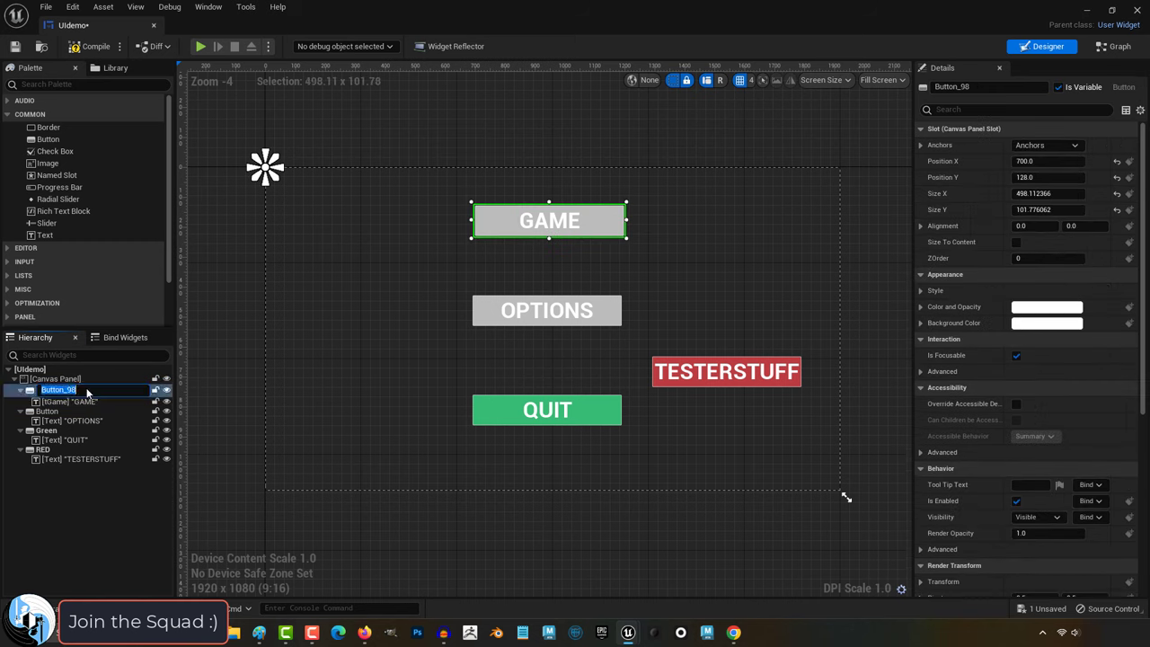
{"action": "type", "text": "bGame"}
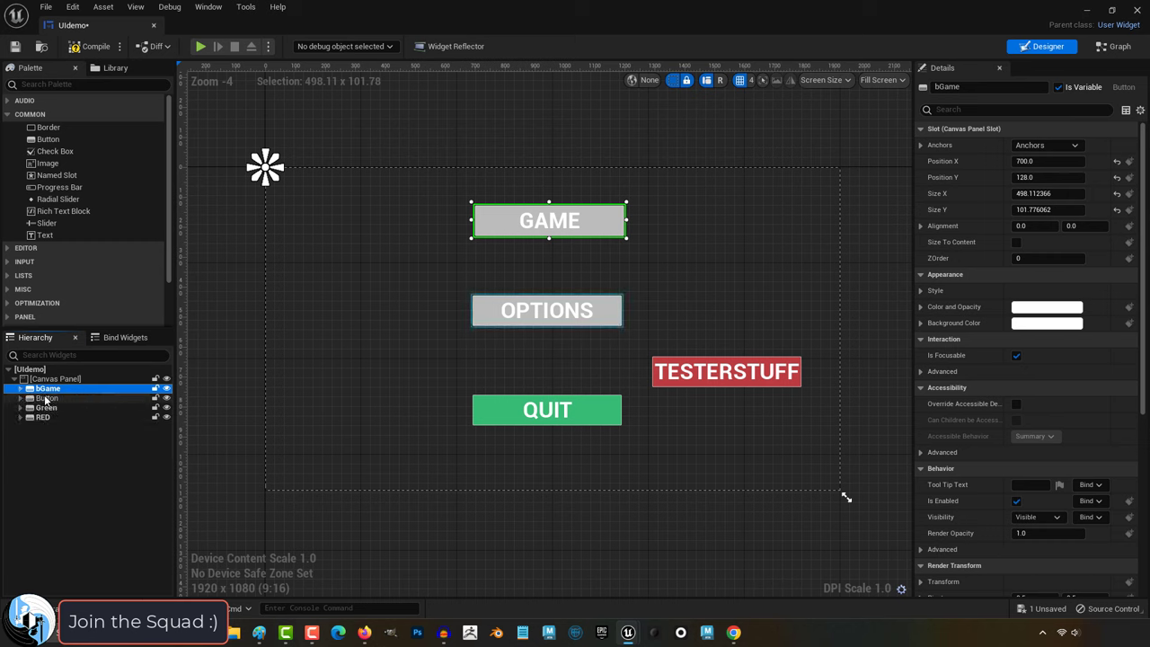
{"action": "mouse_move", "coordinate": [46, 398]}
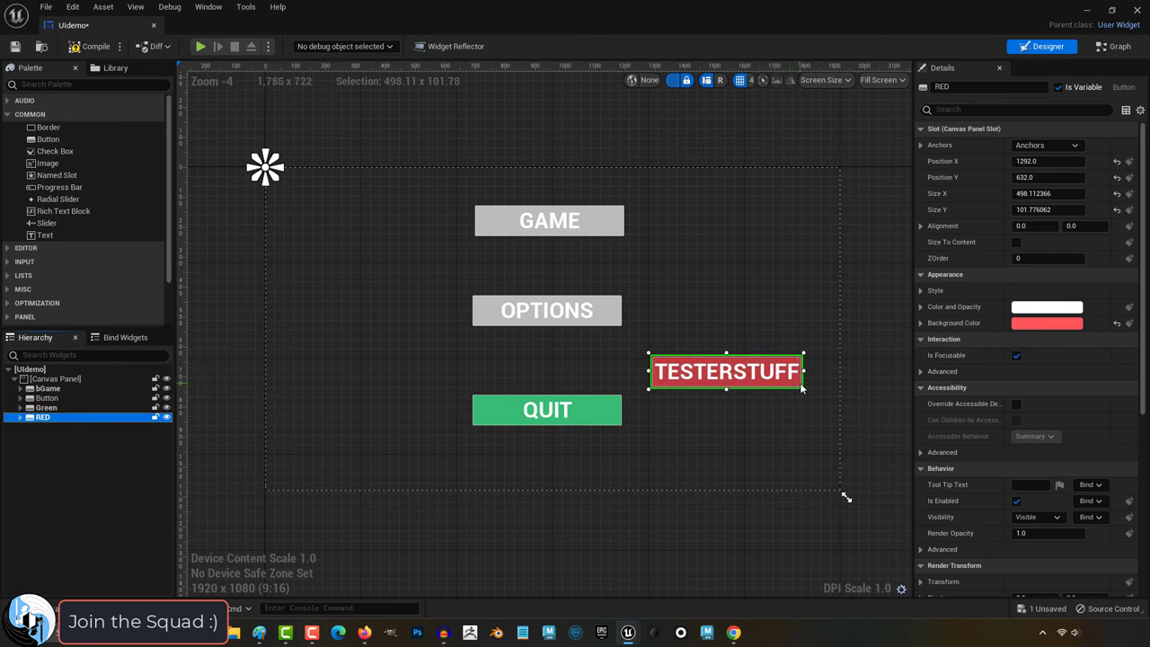
- Drag TESTERSTUFF over the QUIT button and reorder RED above Green
{"action": "left_click_drag", "start_coordinate": [725, 371], "coordinate": [649, 422]}
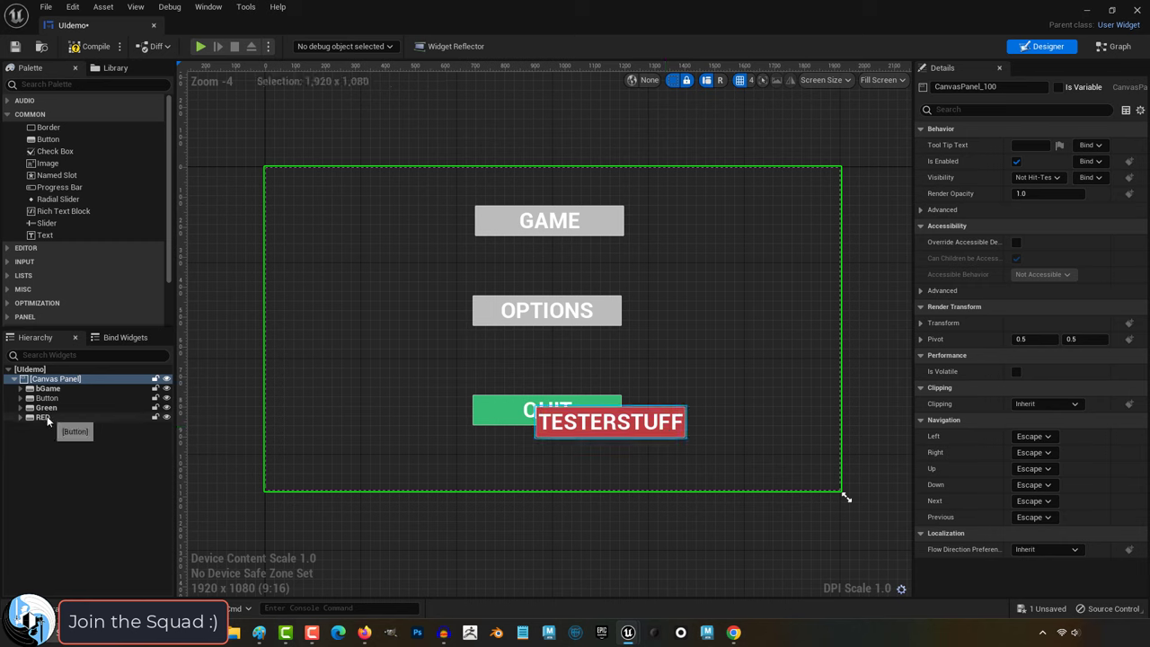
{"action": "left_click", "coordinate": [43, 418]}
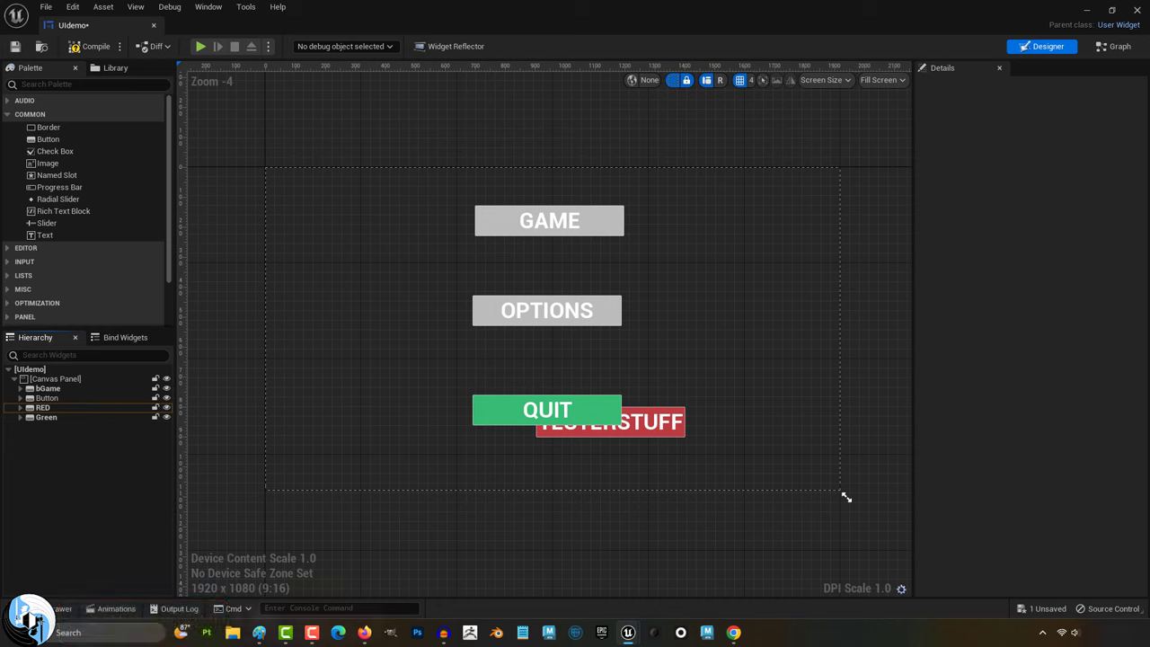
- Compare the RED and Green buttons, then set RED's ZOrder to 1
{"action": "left_click", "coordinate": [42, 406]}
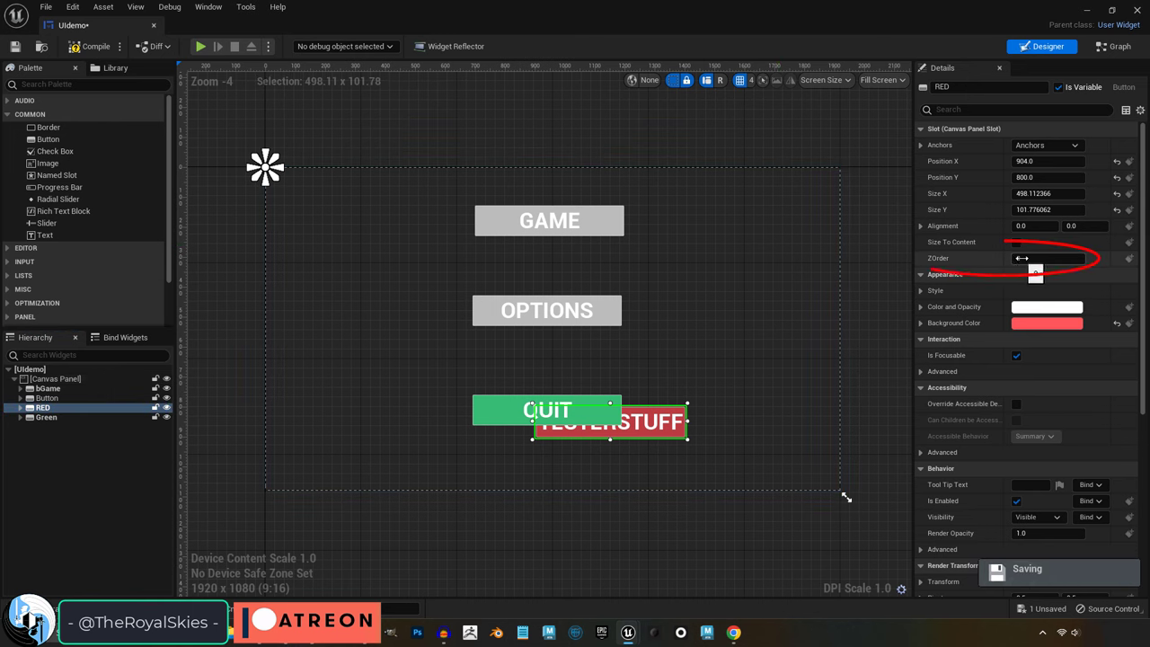
{"action": "left_click", "coordinate": [46, 417]}
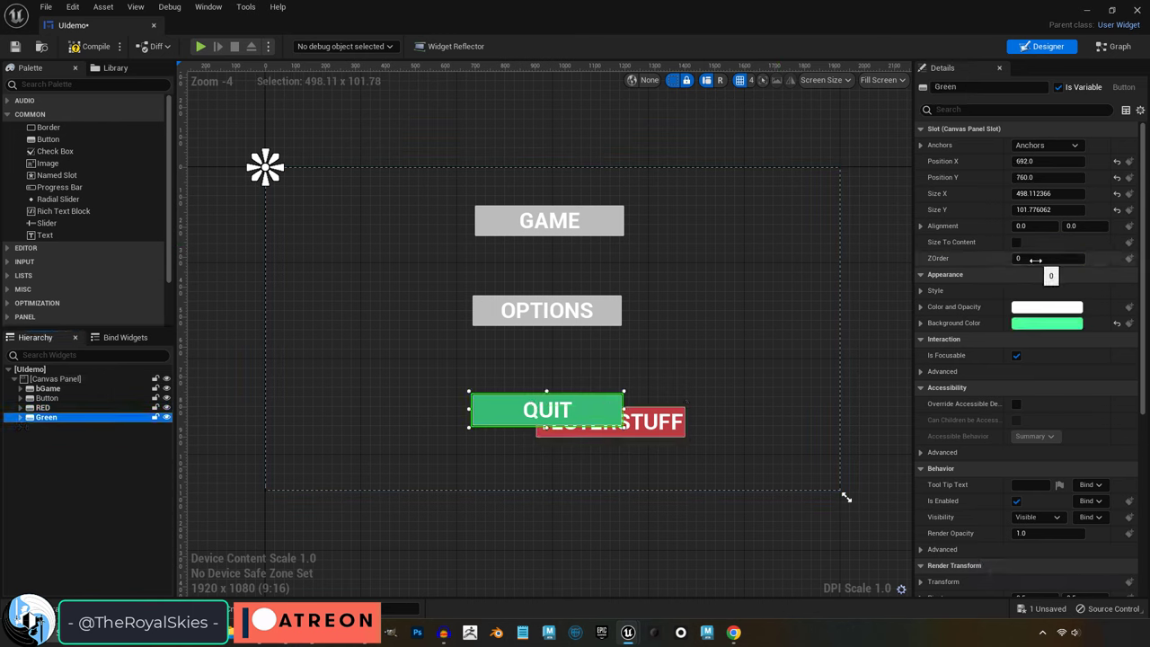
{"action": "left_click", "coordinate": [42, 407]}
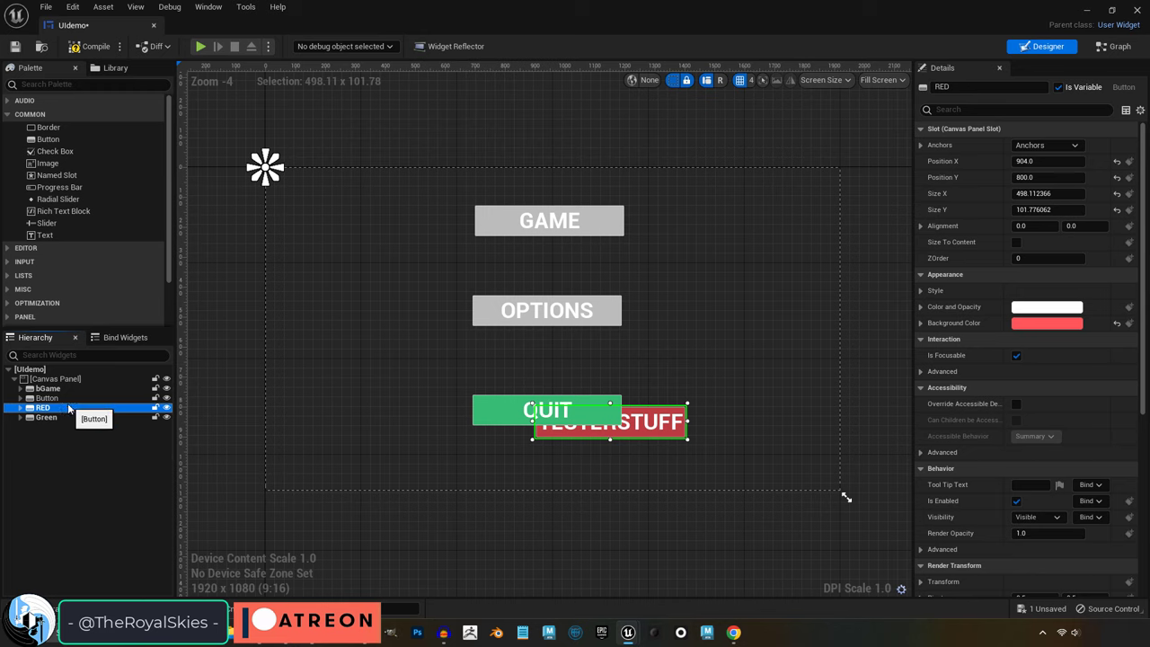
{"action": "left_click", "coordinate": [46, 416]}
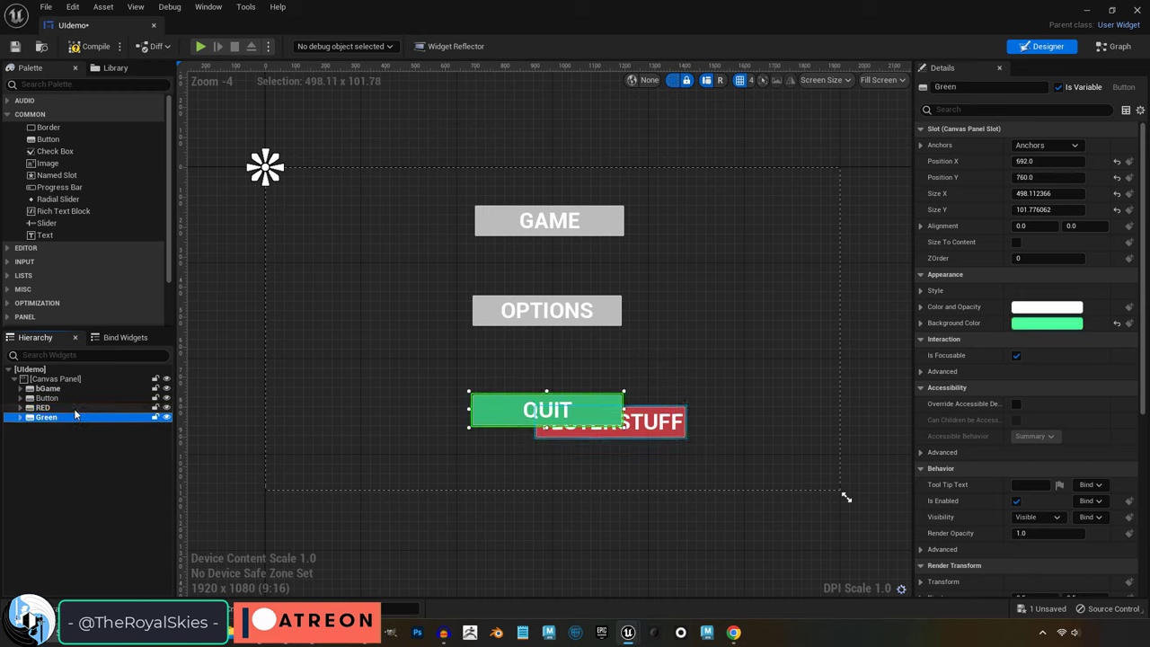
{"action": "left_click", "coordinate": [42, 407]}
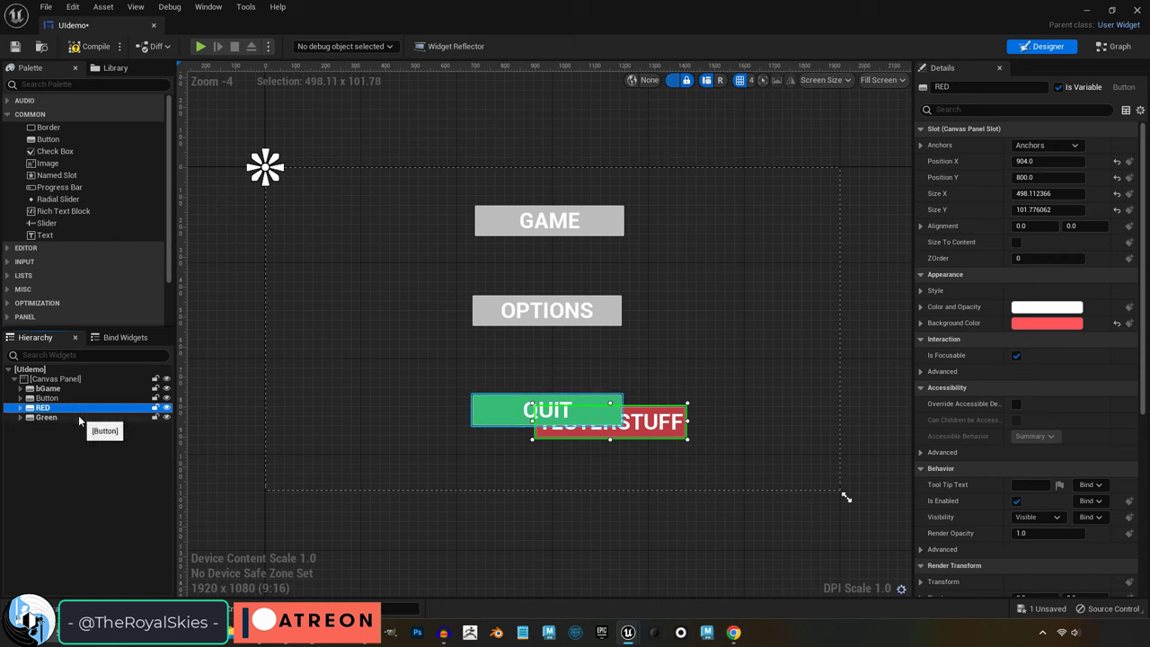
{"action": "mouse_move", "coordinate": [83, 412]}
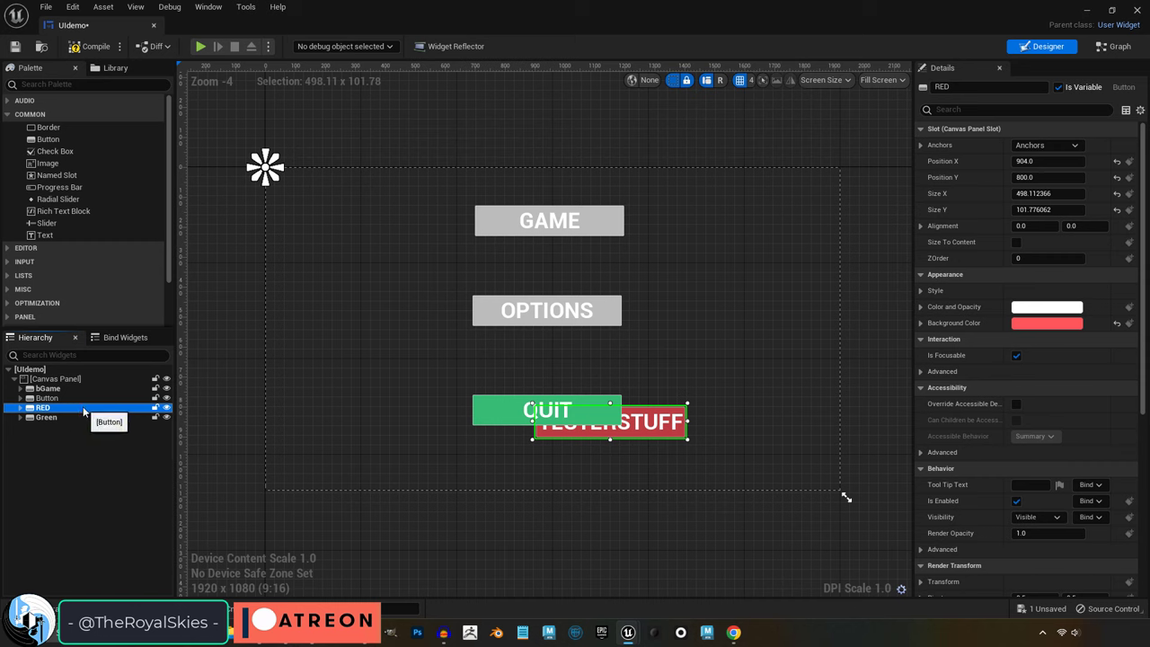
{"action": "left_click", "coordinate": [1048, 257]}
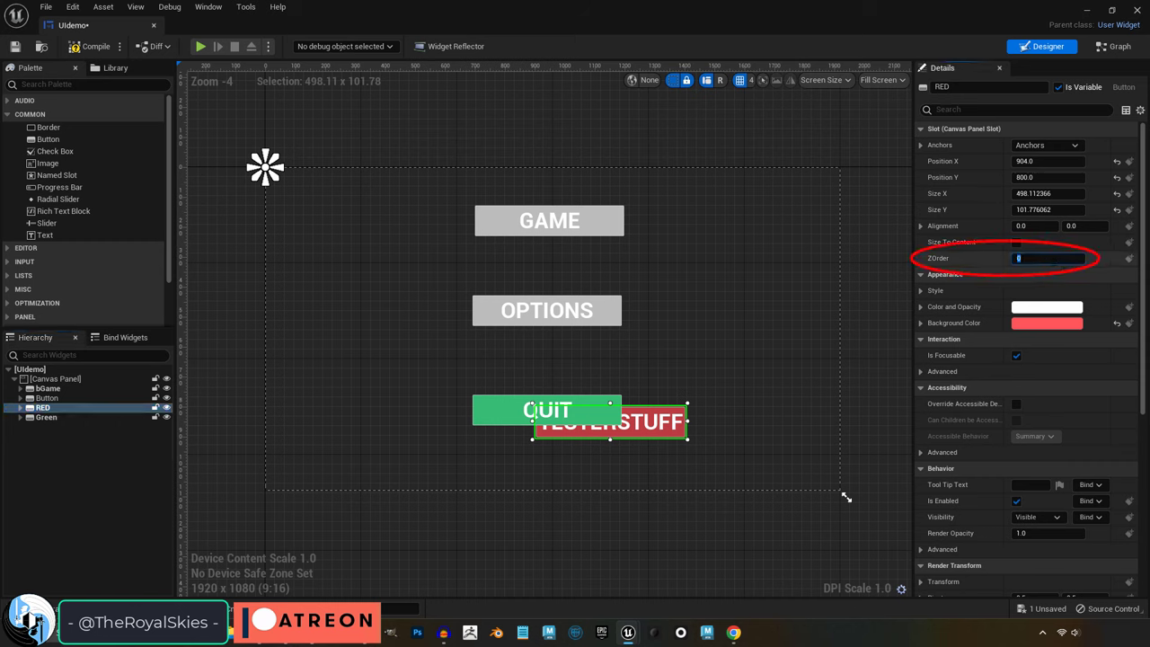
{"action": "type", "text": "1"}
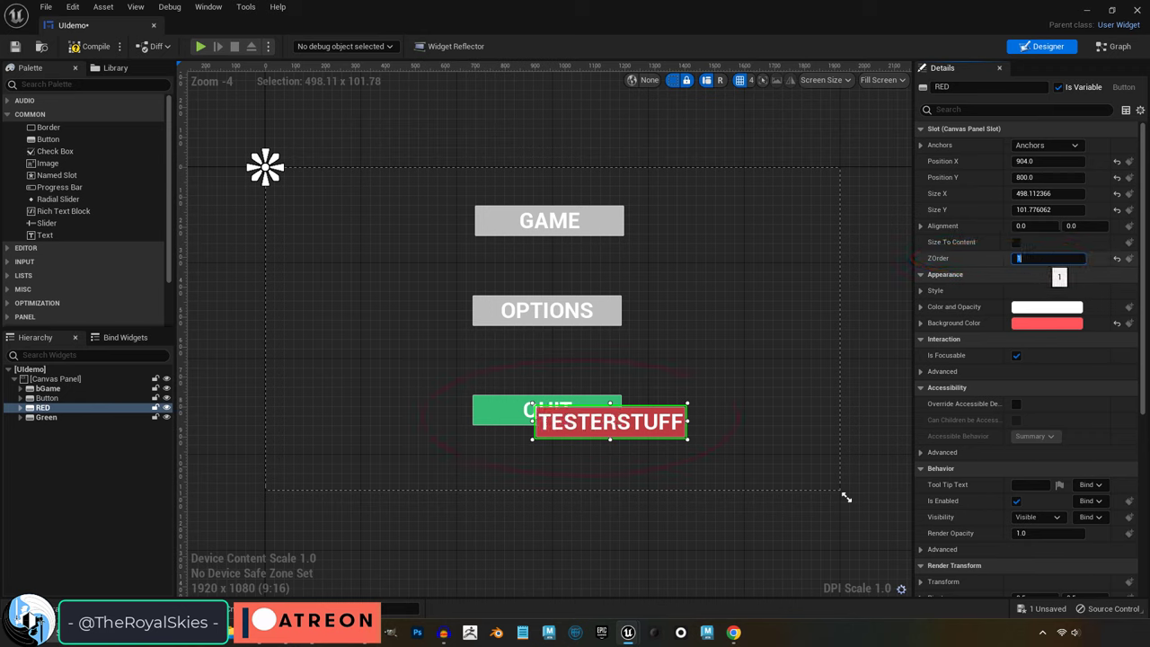
- Check the stacking order of the Green and GAME buttons
{"action": "left_click", "coordinate": [46, 417]}
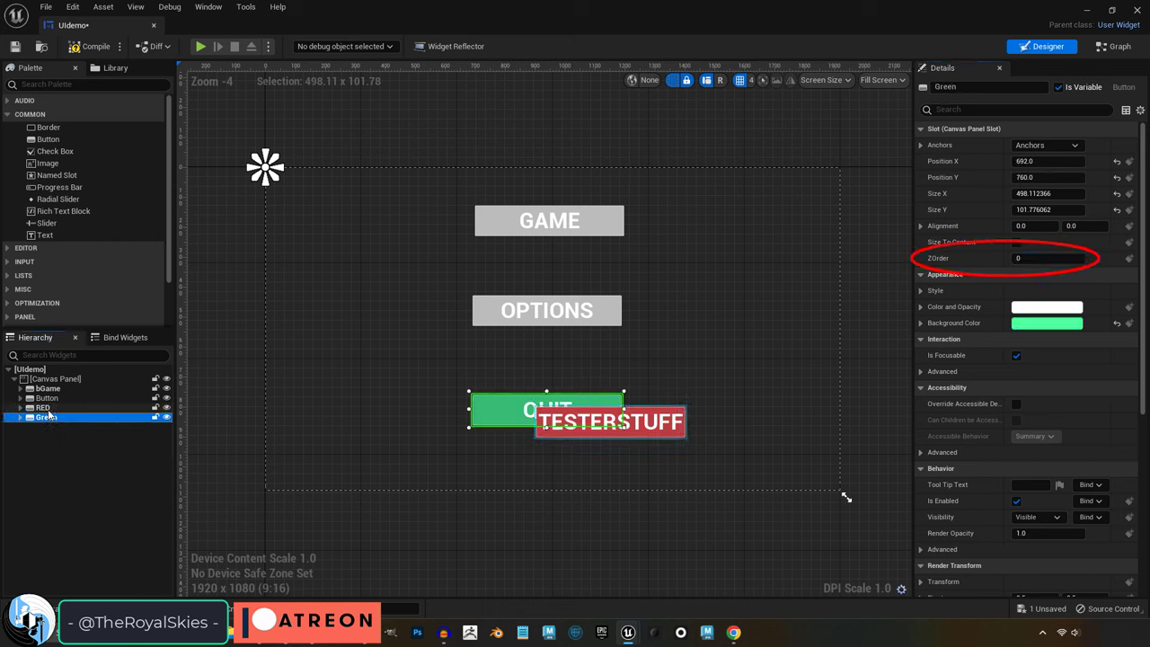
{"action": "left_click", "coordinate": [47, 397]}
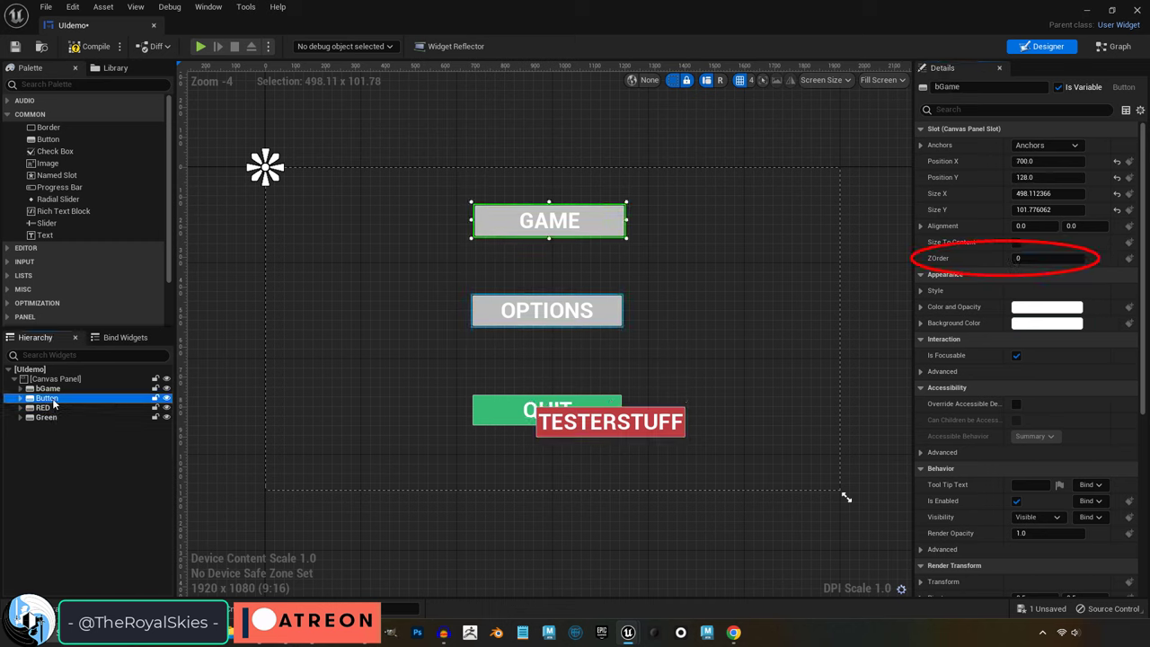
{"action": "left_click", "coordinate": [46, 417]}
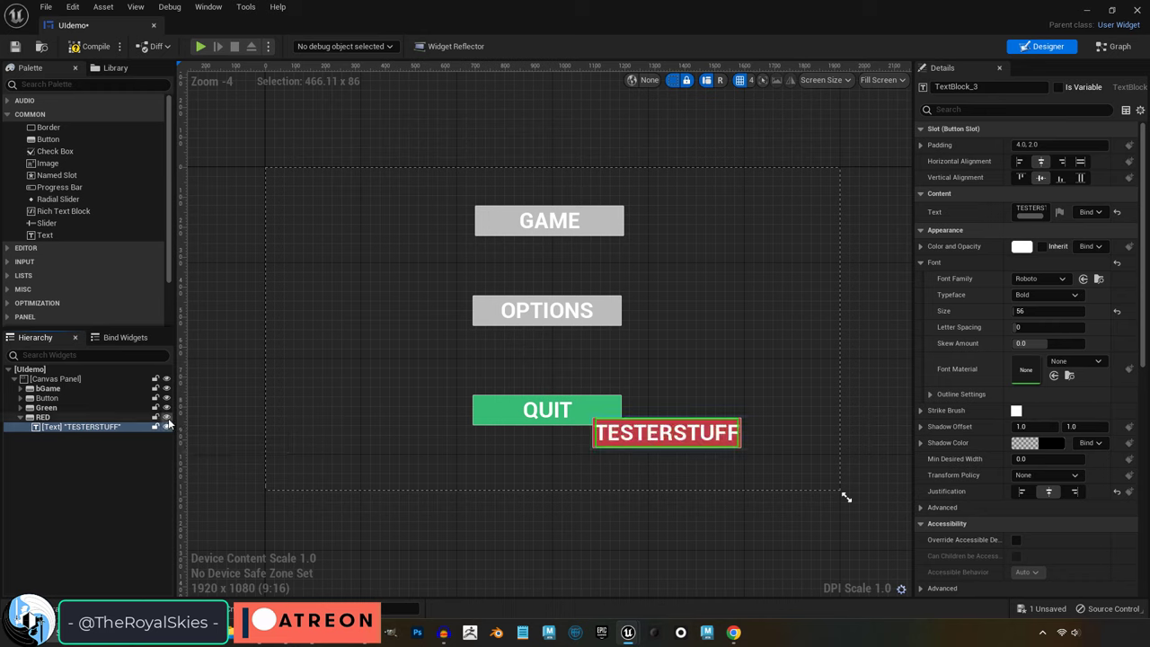
{"action": "mouse_move", "coordinate": [168, 423]}
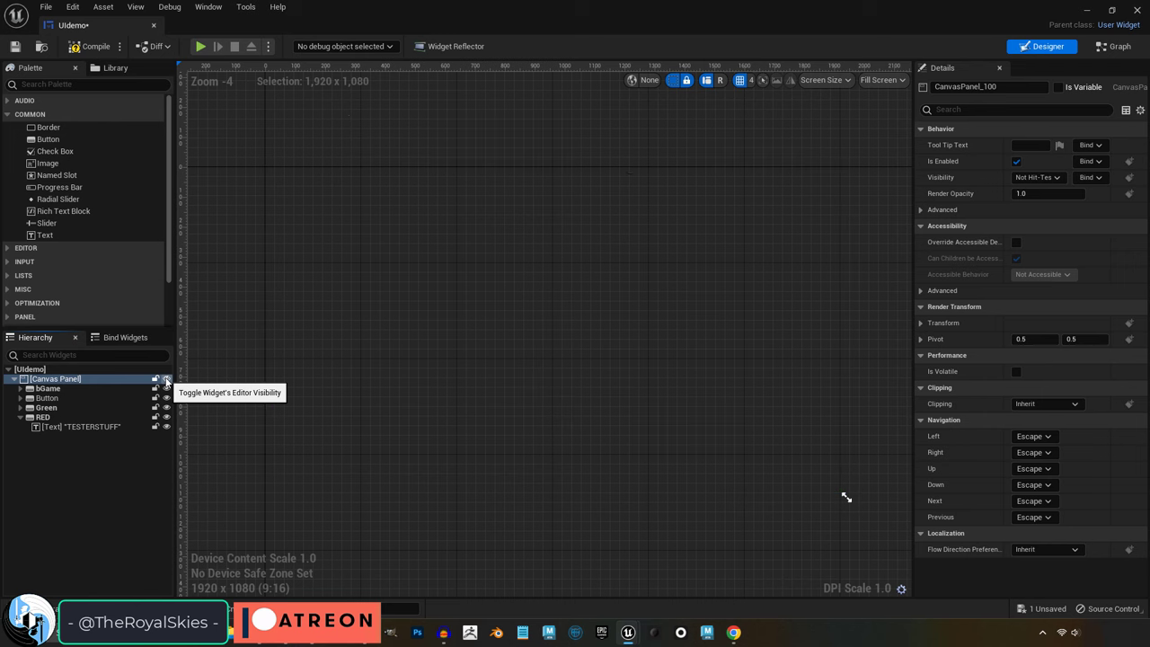
- Show the hidden canvas widgets and center-justify the Text Block label
{"action": "left_click", "coordinate": [166, 378]}
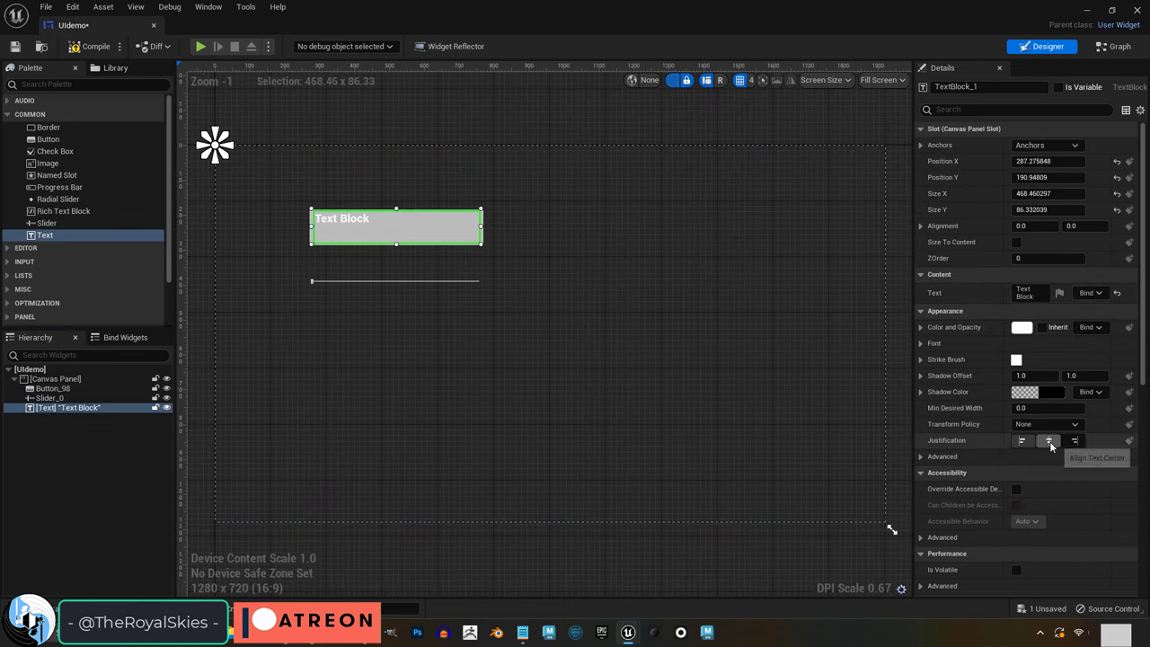
{"action": "left_click", "coordinate": [1047, 440]}
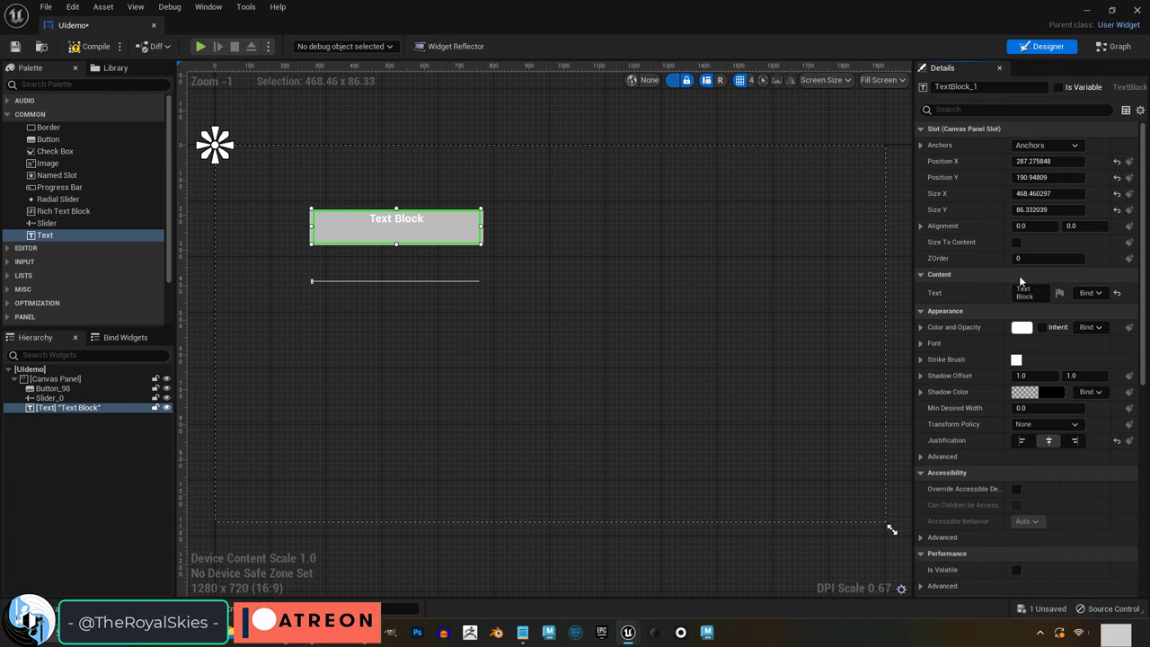
{"action": "left_click", "coordinate": [52, 387]}
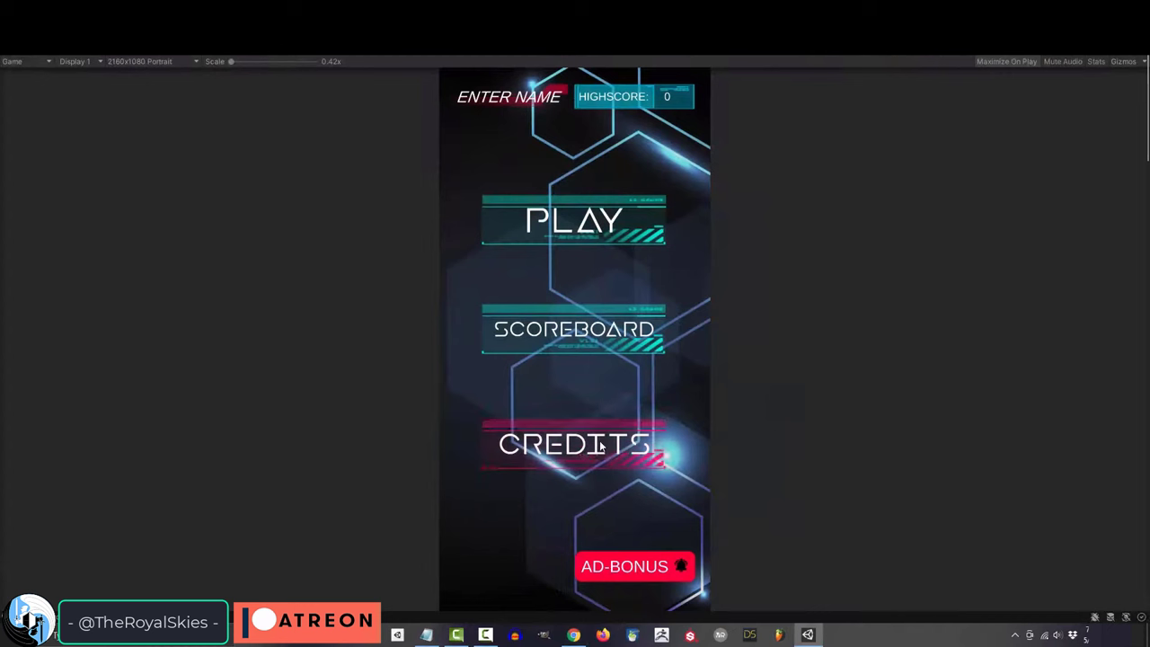
- Open the CREDITS page from the running game's menu
{"action": "left_click", "coordinate": [573, 443]}
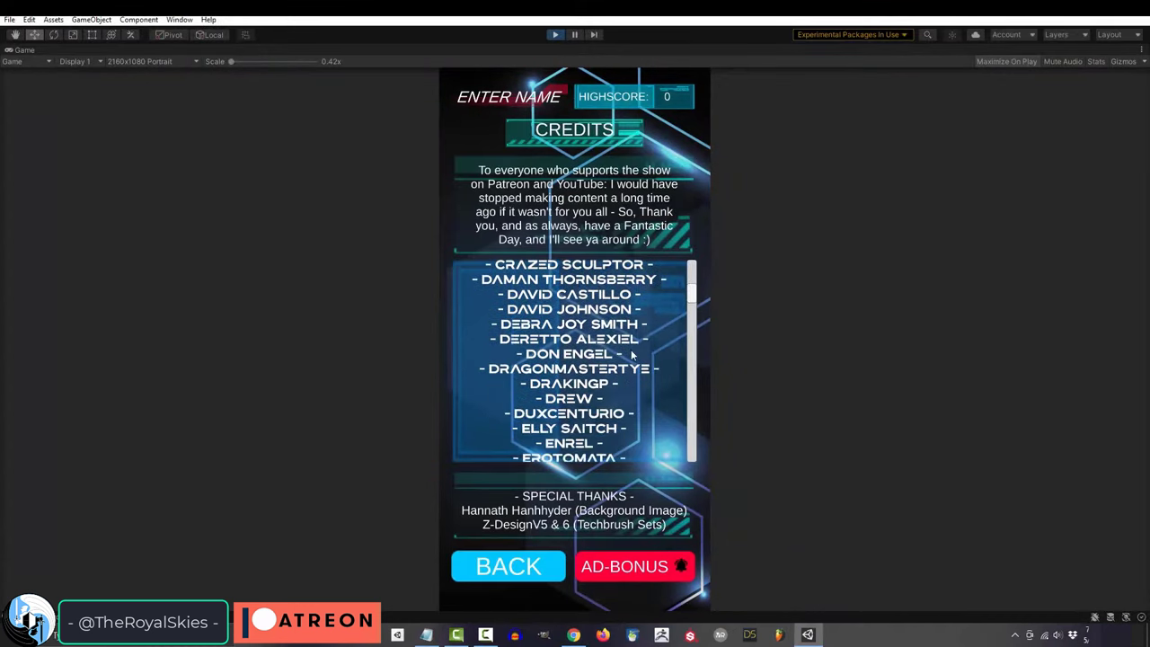
{"action": "left_click", "coordinate": [508, 565]}
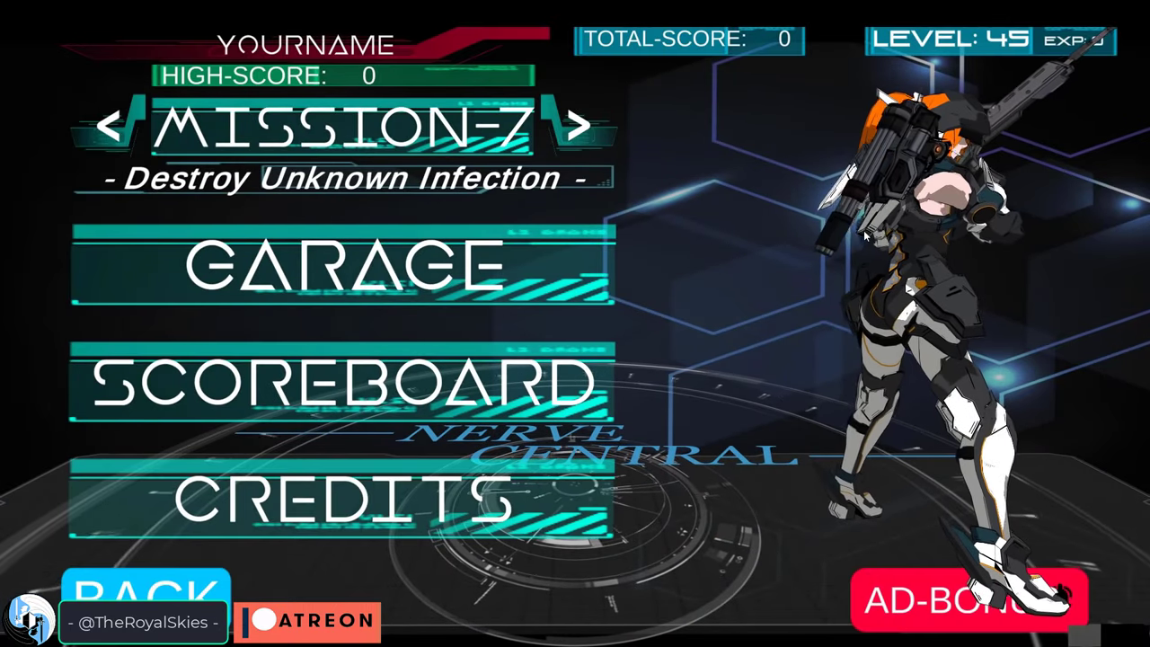